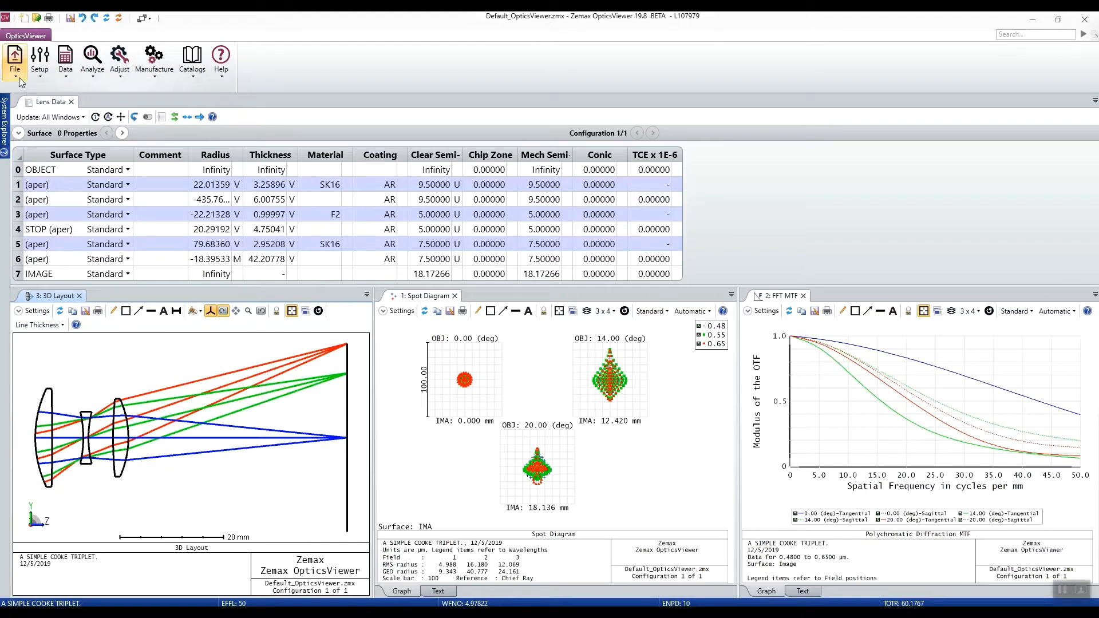
Load the sc_dbga1_CE.zmx lens file in place of the Cooke triplet
{"action": "left_click", "coordinate": [14, 63]}
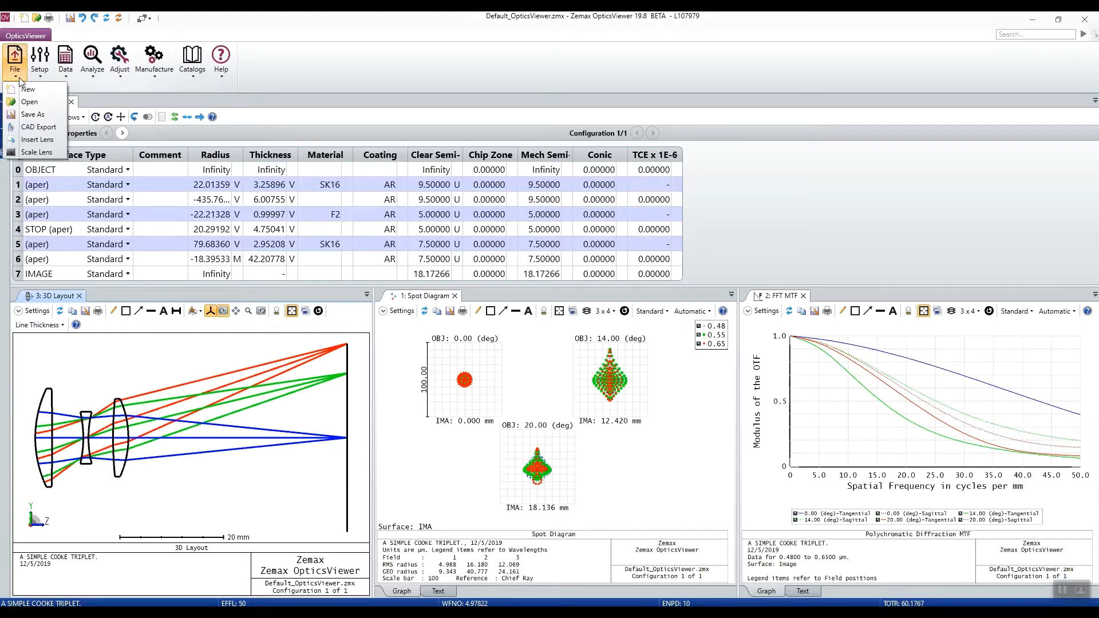
{"action": "left_click", "coordinate": [30, 102]}
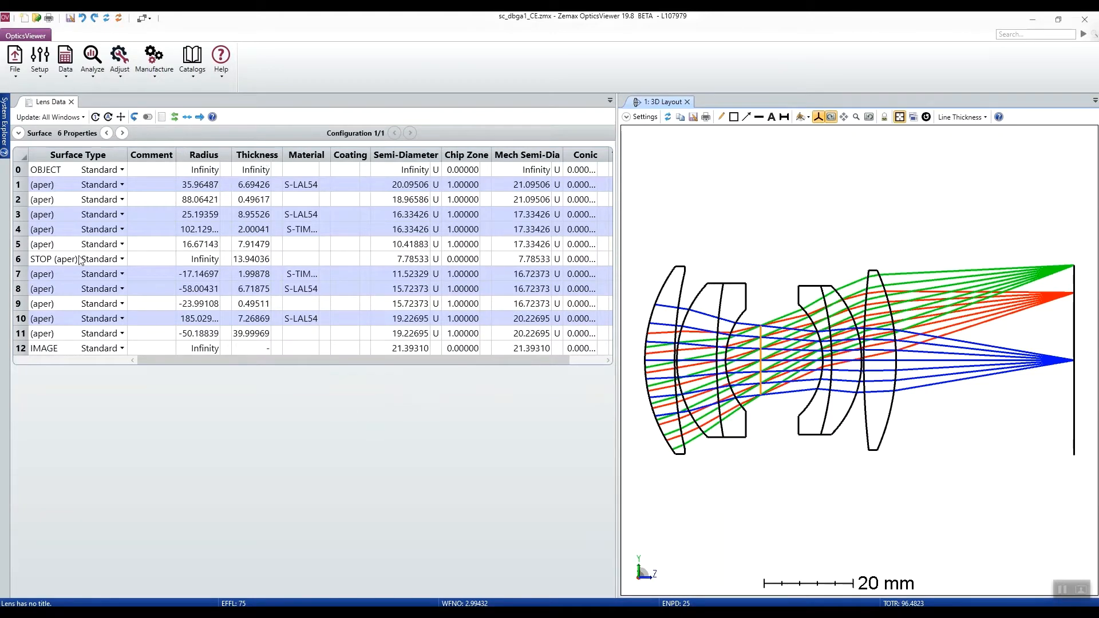
{"action": "mouse_move", "coordinate": [195, 355]}
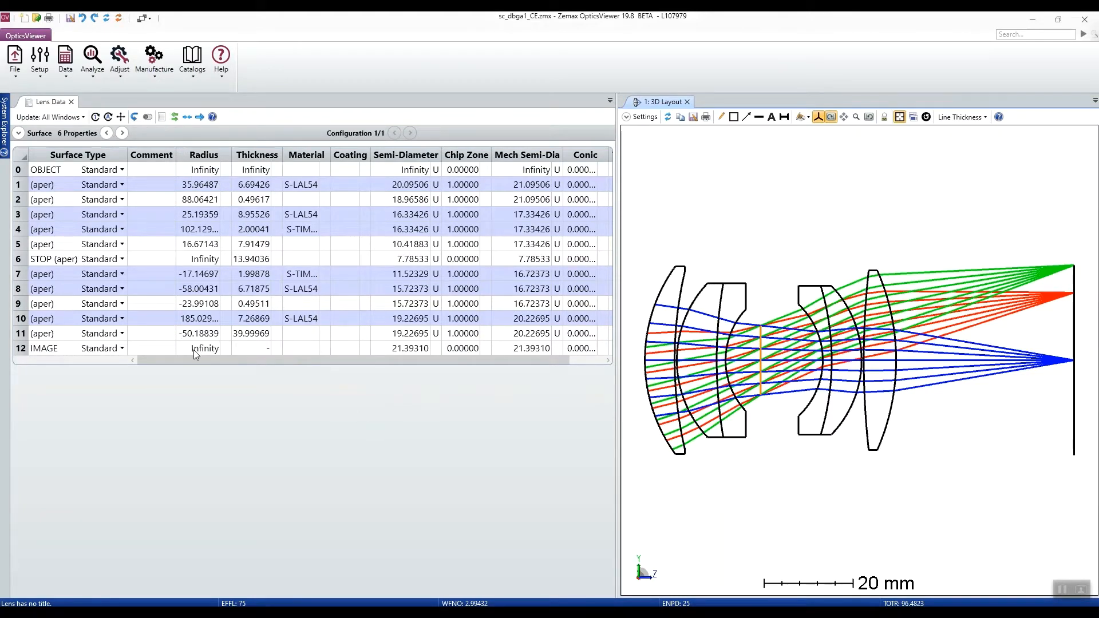
{"action": "mouse_move", "coordinate": [132, 213]}
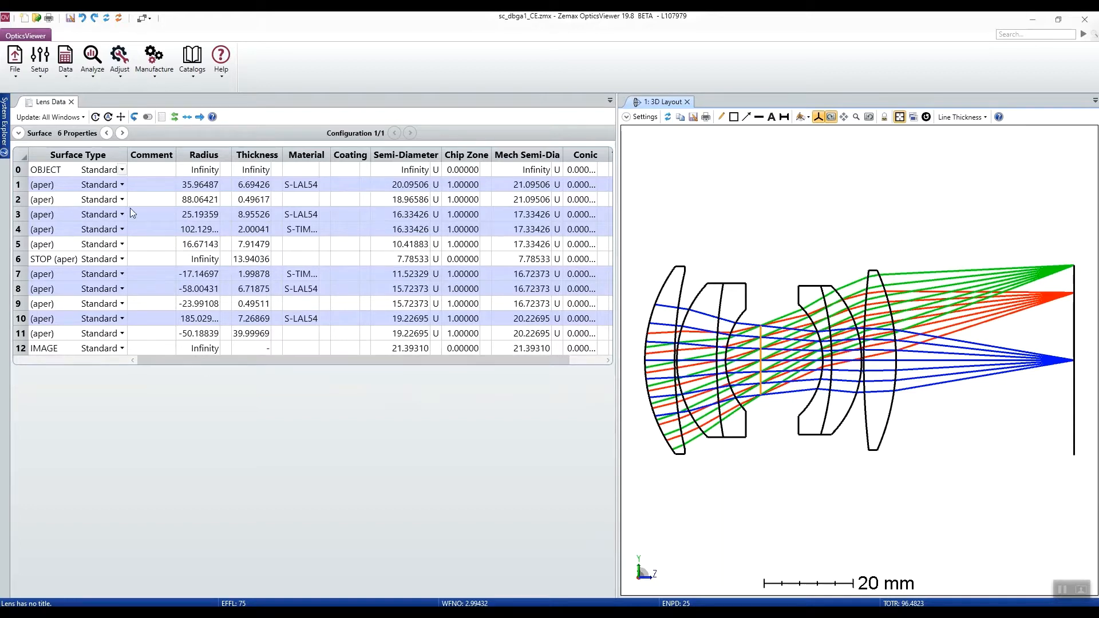
{"action": "left_click", "coordinate": [64, 59]}
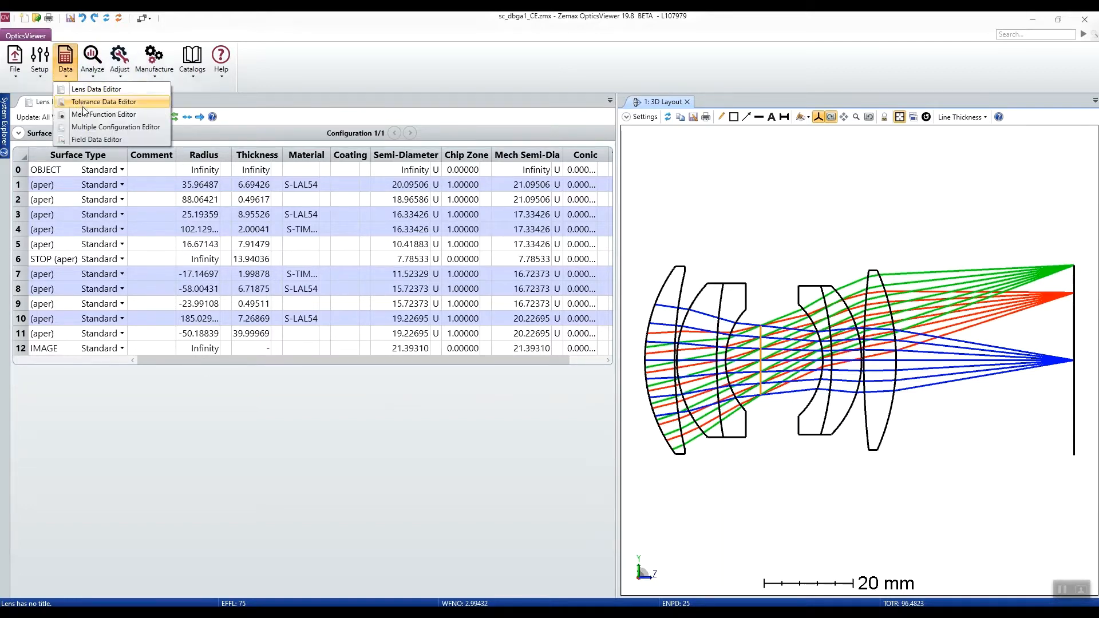
{"action": "mouse_move", "coordinate": [104, 115]}
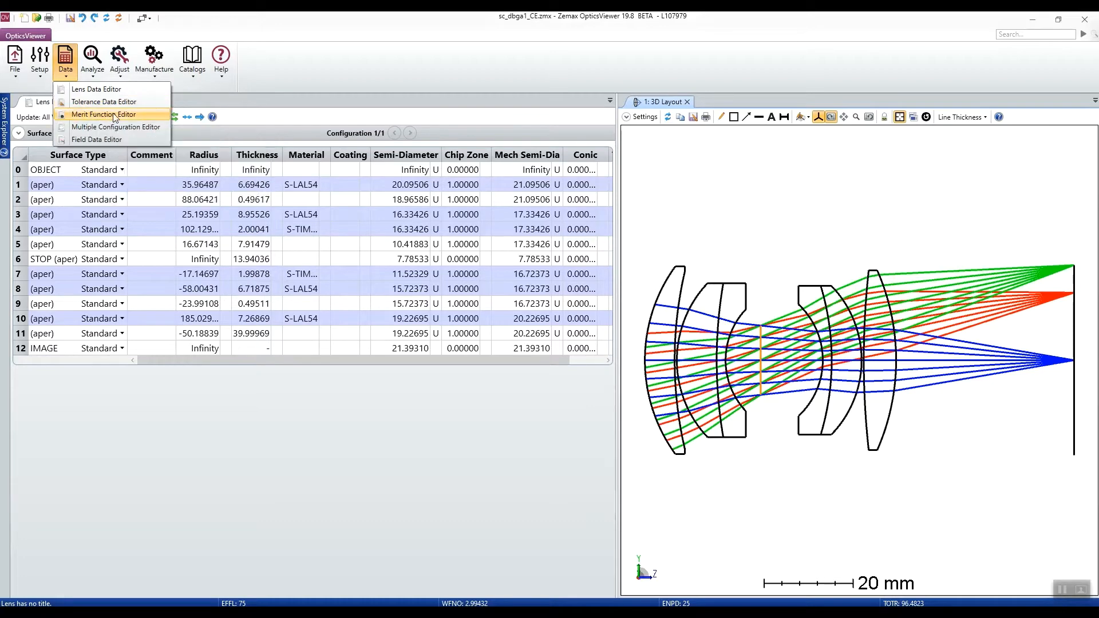
{"action": "mouse_move", "coordinate": [102, 102]}
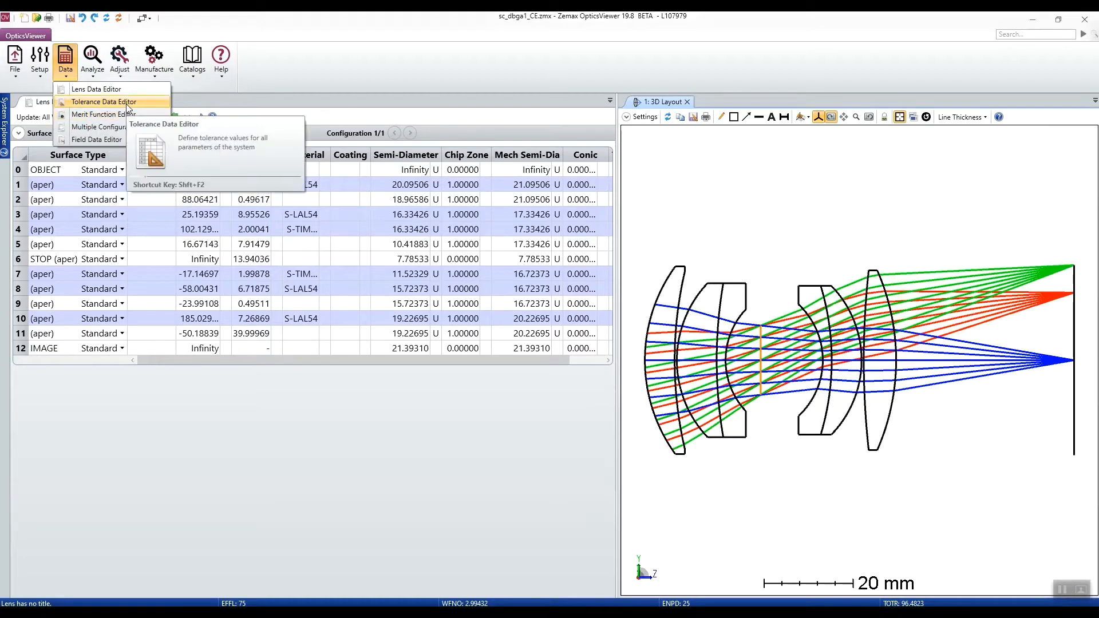
{"action": "left_click", "coordinate": [103, 102]}
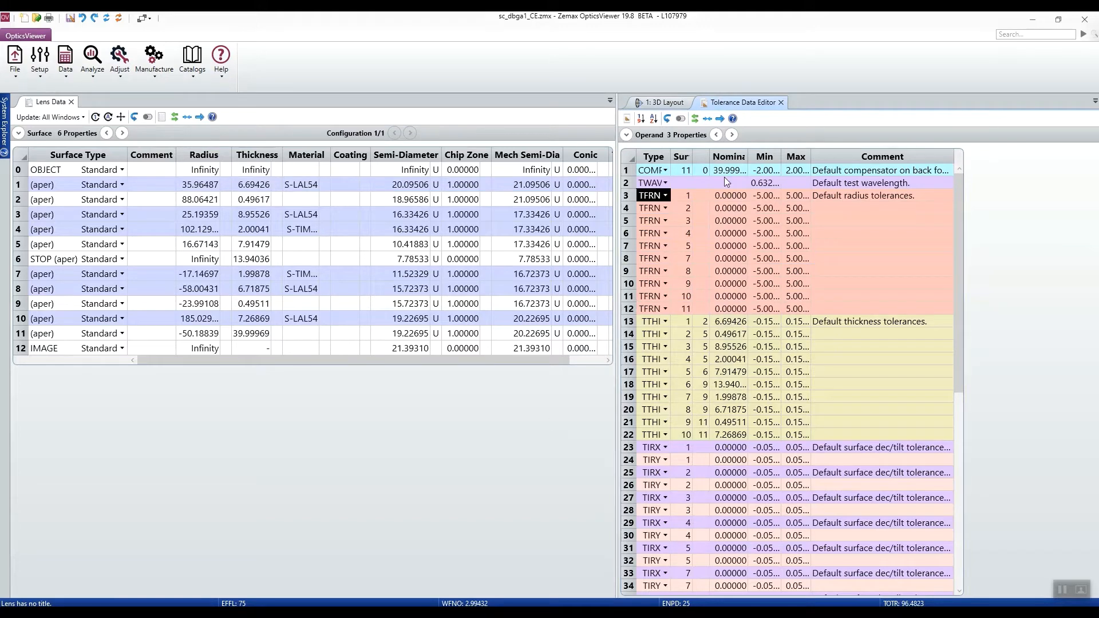
{"action": "left_click", "coordinate": [780, 102]}
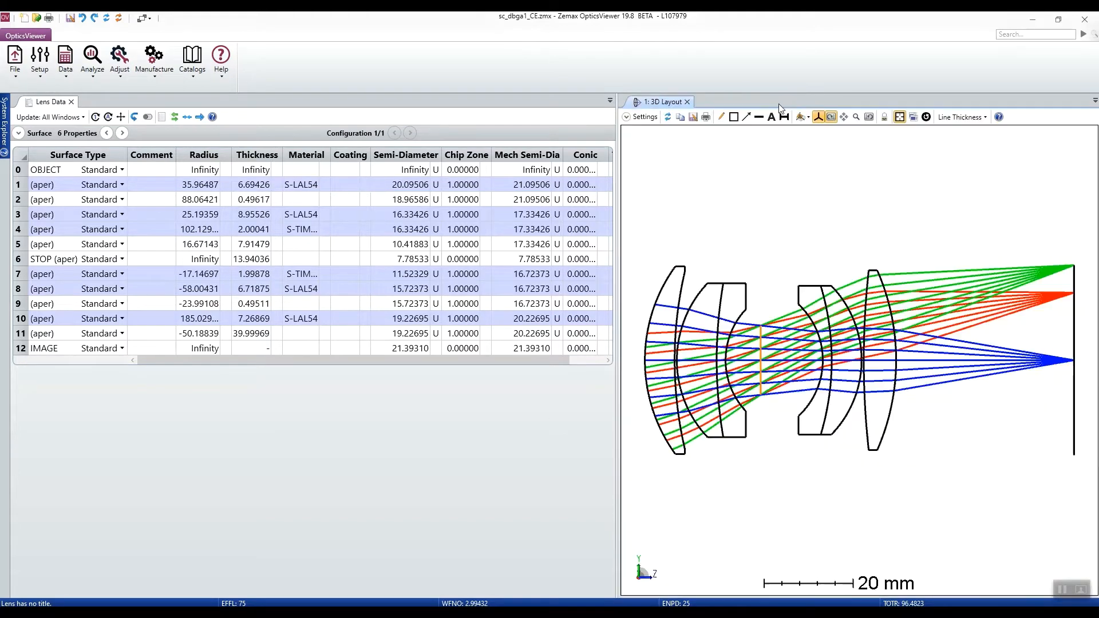
{"action": "mouse_move", "coordinate": [503, 392]}
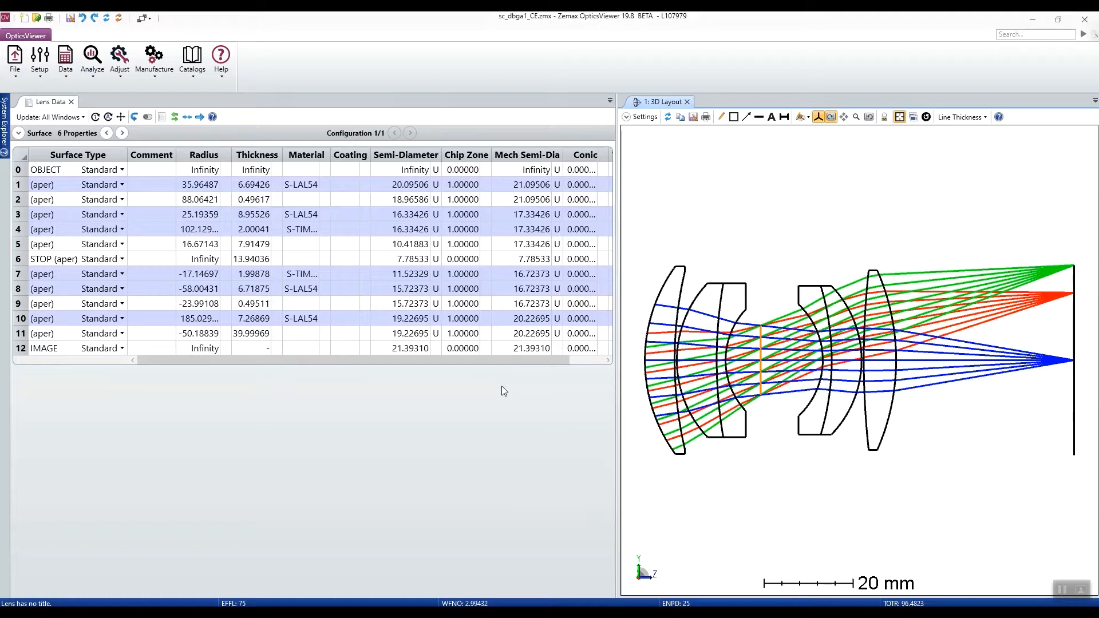
{"action": "left_click", "coordinate": [14, 60]}
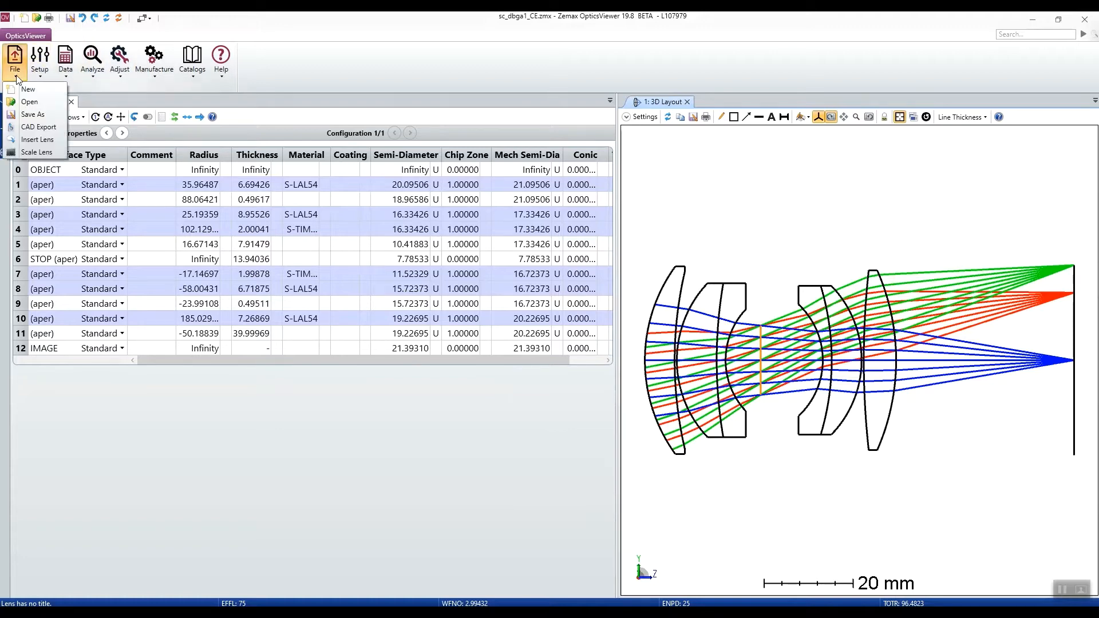
{"action": "left_click", "coordinate": [39, 127]}
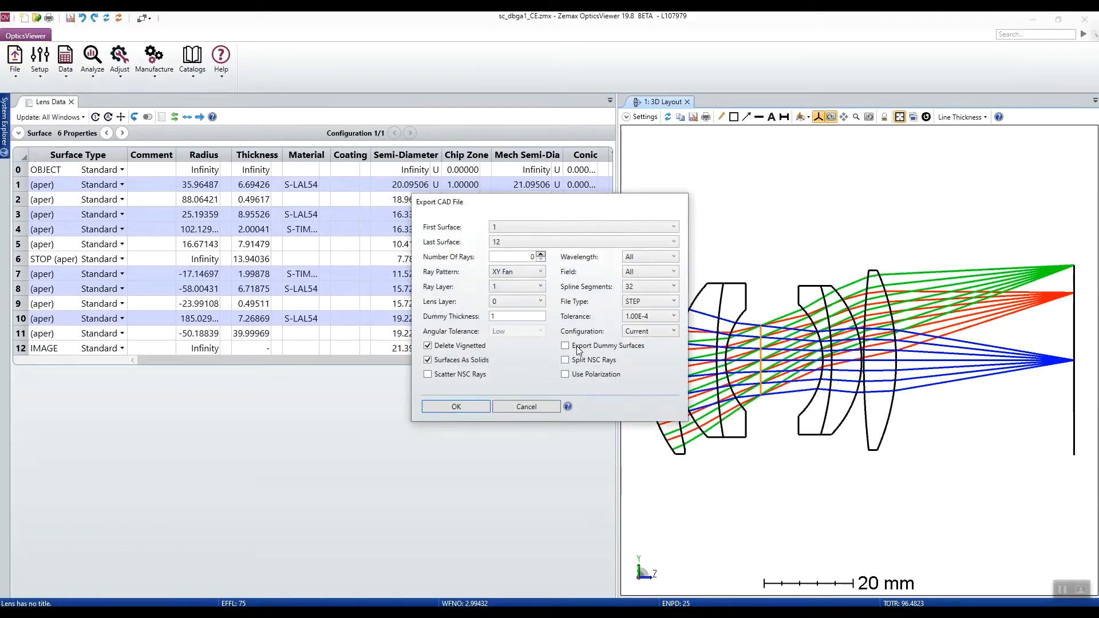
{"action": "left_click", "coordinate": [648, 301]}
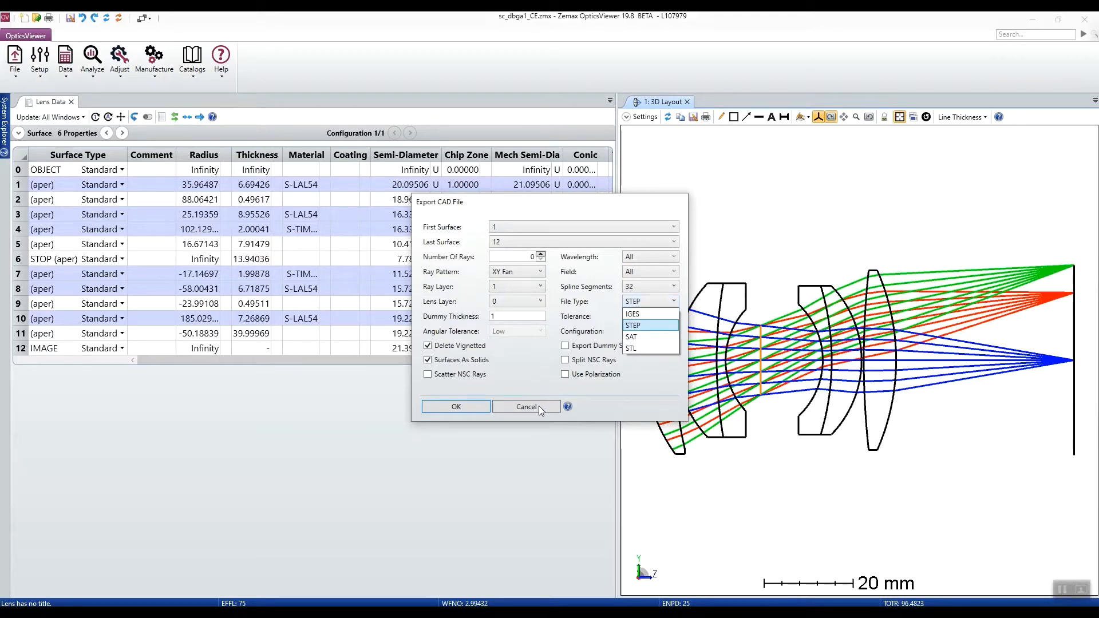
{"action": "left_click", "coordinate": [526, 406]}
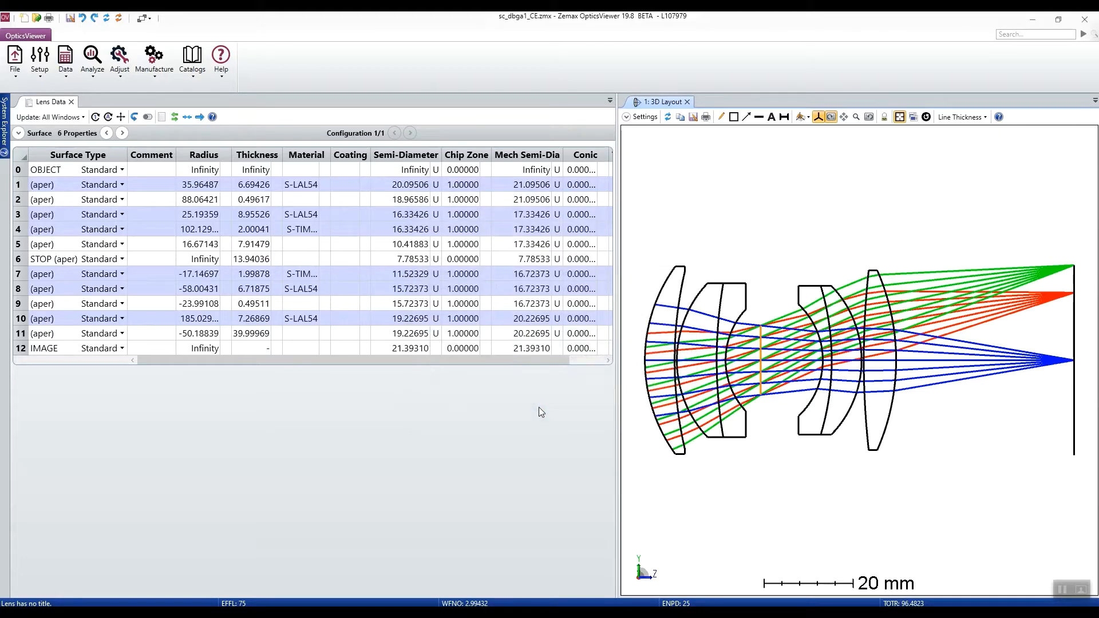
{"action": "mouse_move", "coordinate": [532, 393]}
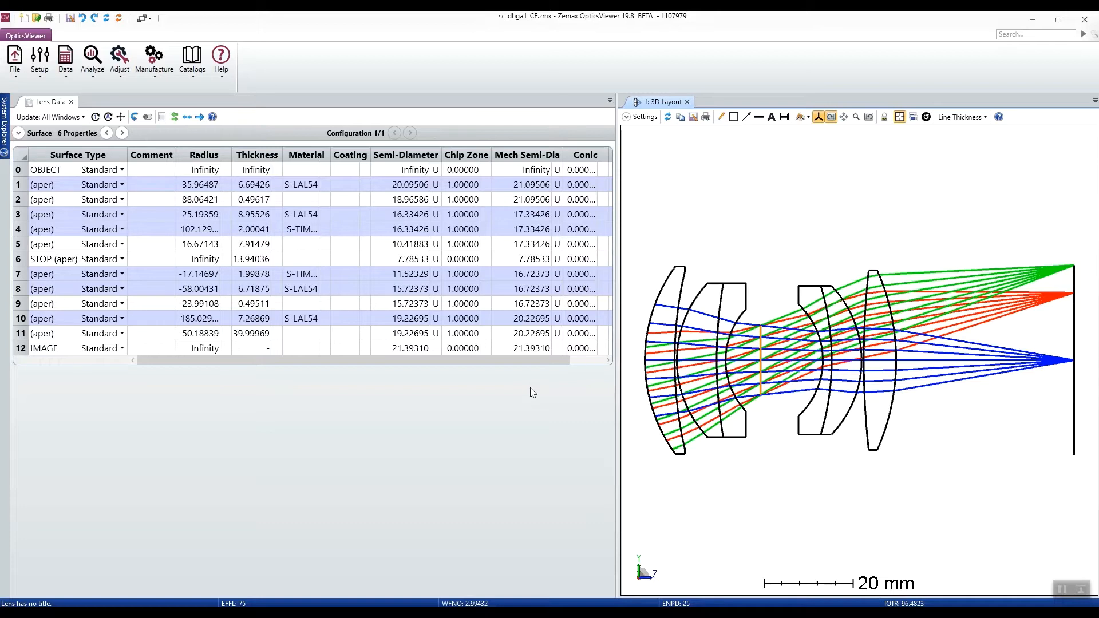
{"action": "mouse_move", "coordinate": [215, 92]}
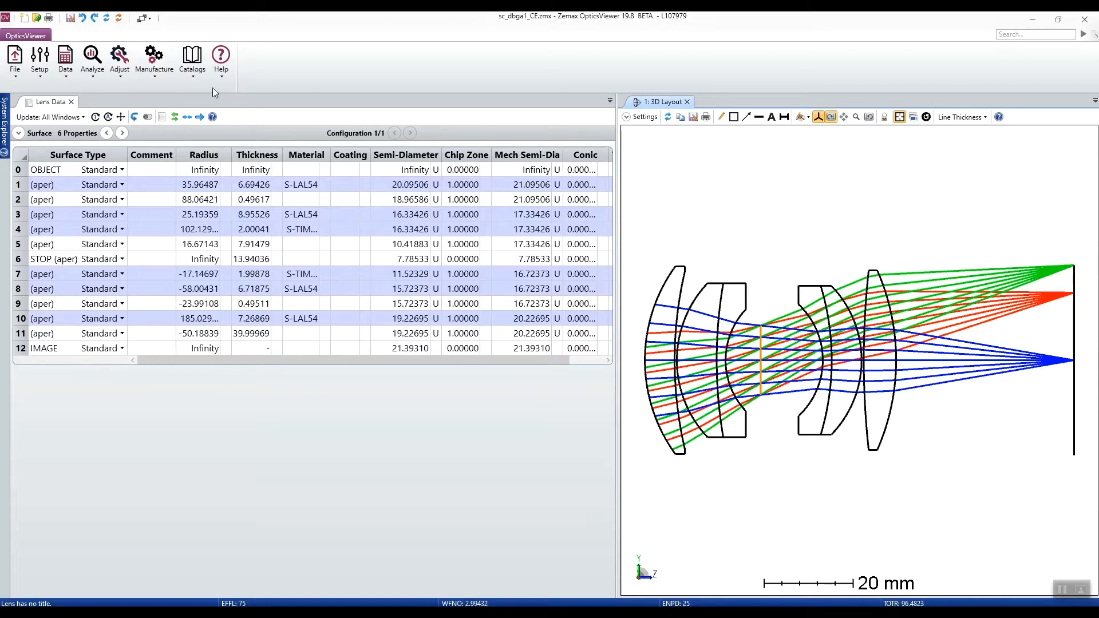
Generate an ISO element drawing for surfaces 10–11 and dock it with the 3D layout
{"action": "left_click", "coordinate": [153, 58]}
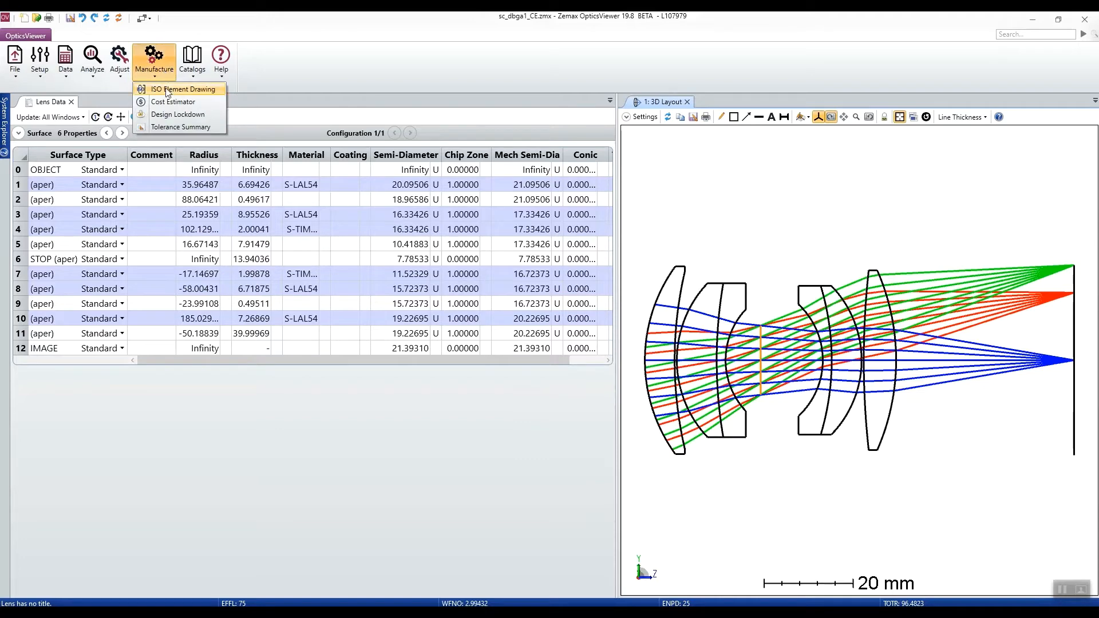
{"action": "left_click", "coordinate": [185, 89]}
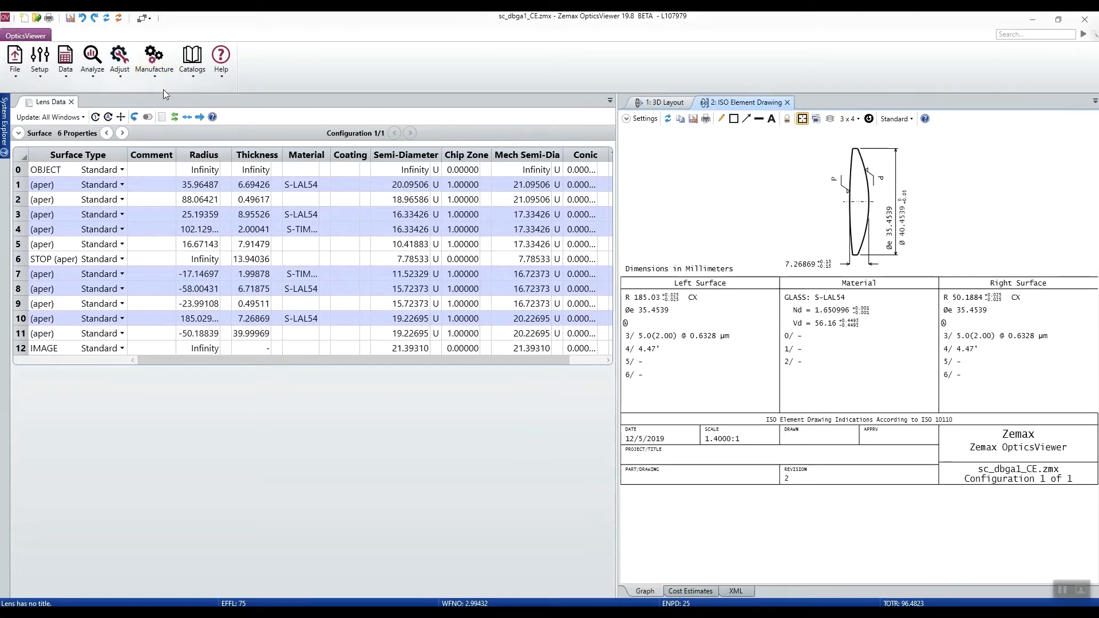
{"action": "left_click", "coordinate": [659, 102]}
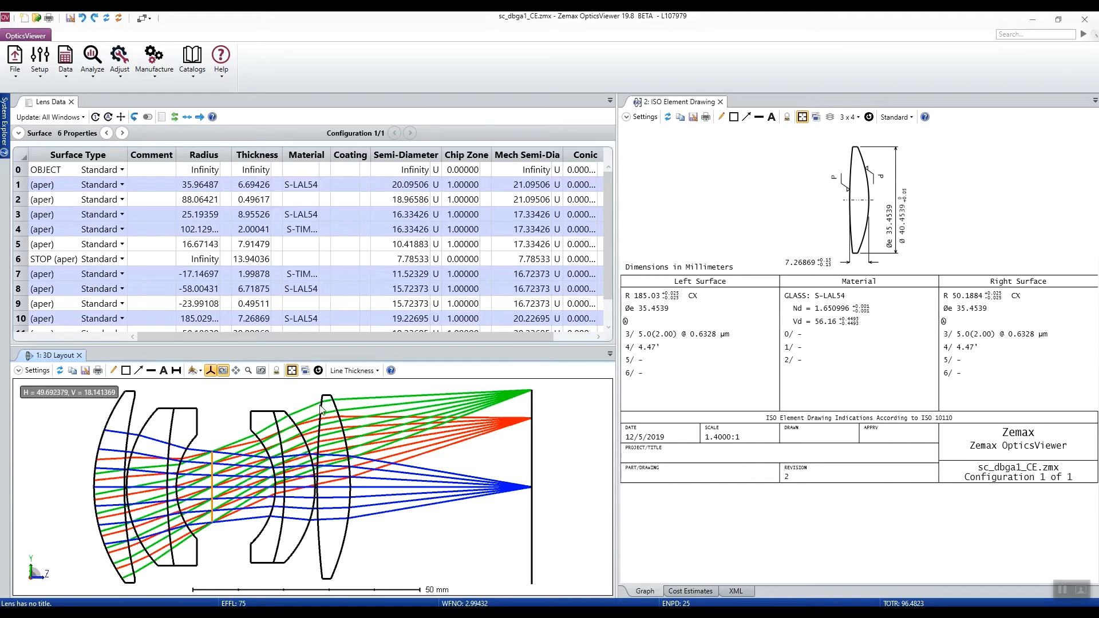
{"action": "mouse_move", "coordinate": [850, 155]}
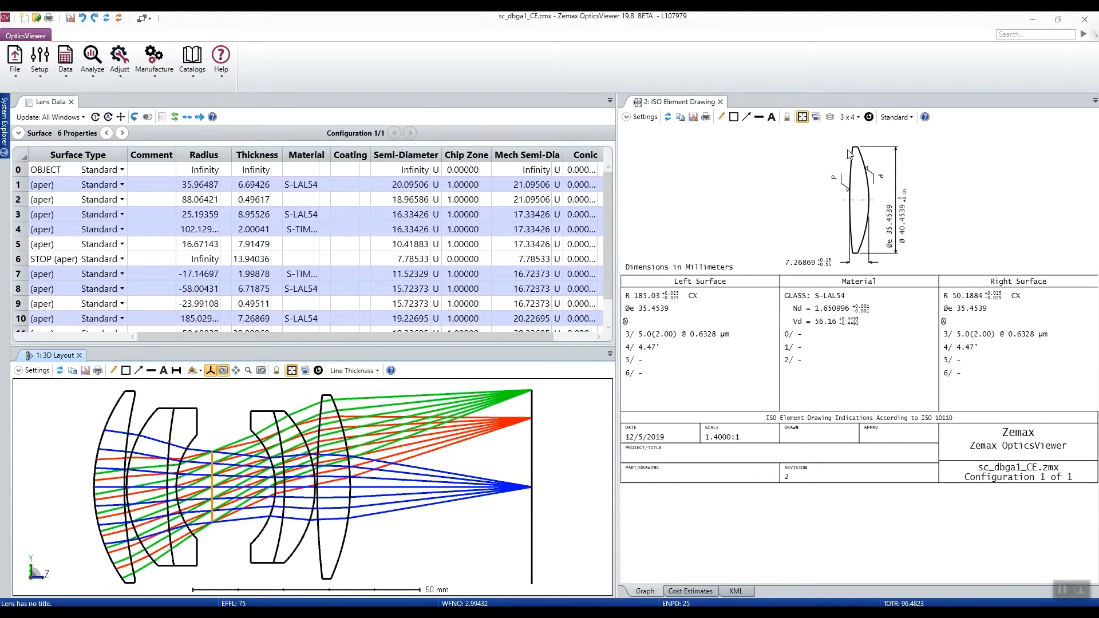
{"action": "mouse_move", "coordinate": [838, 170]}
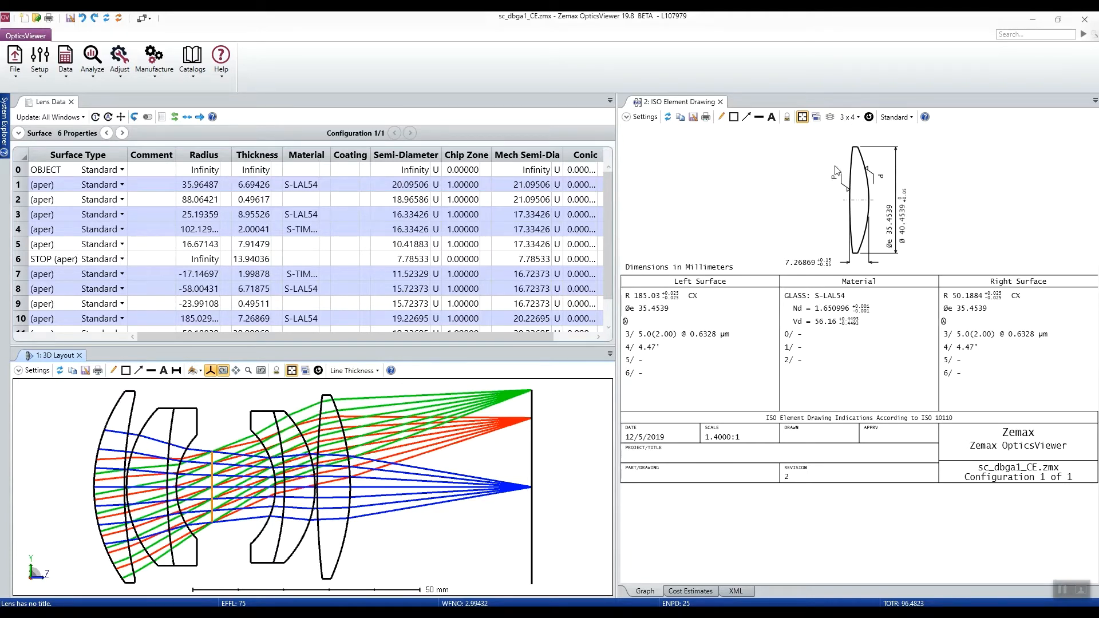
{"action": "mouse_move", "coordinate": [796, 240]}
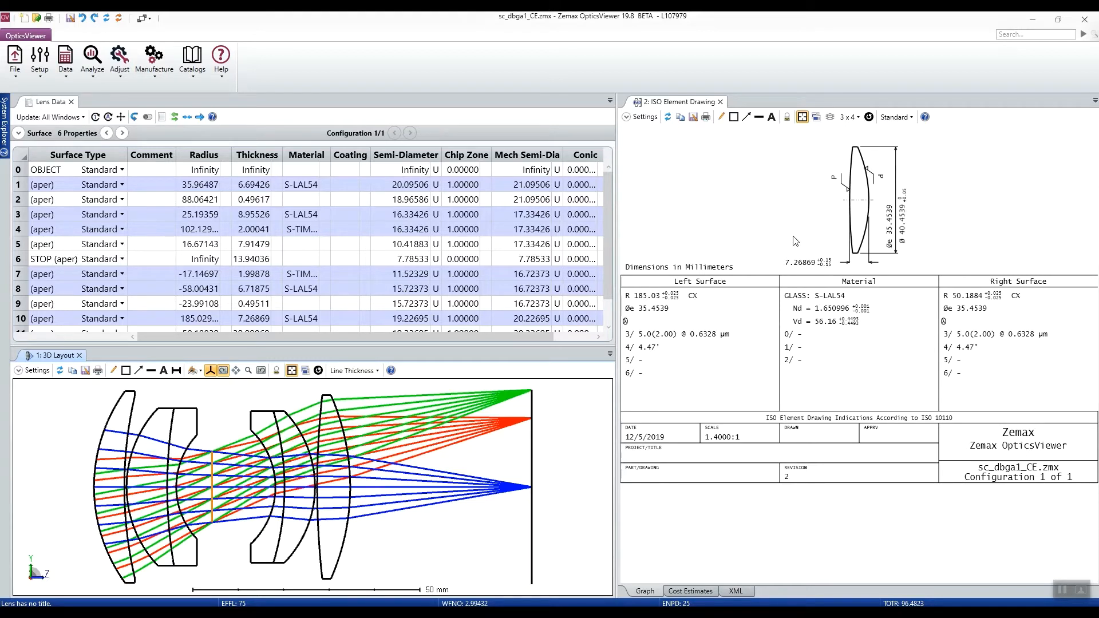
{"action": "mouse_move", "coordinate": [799, 226]}
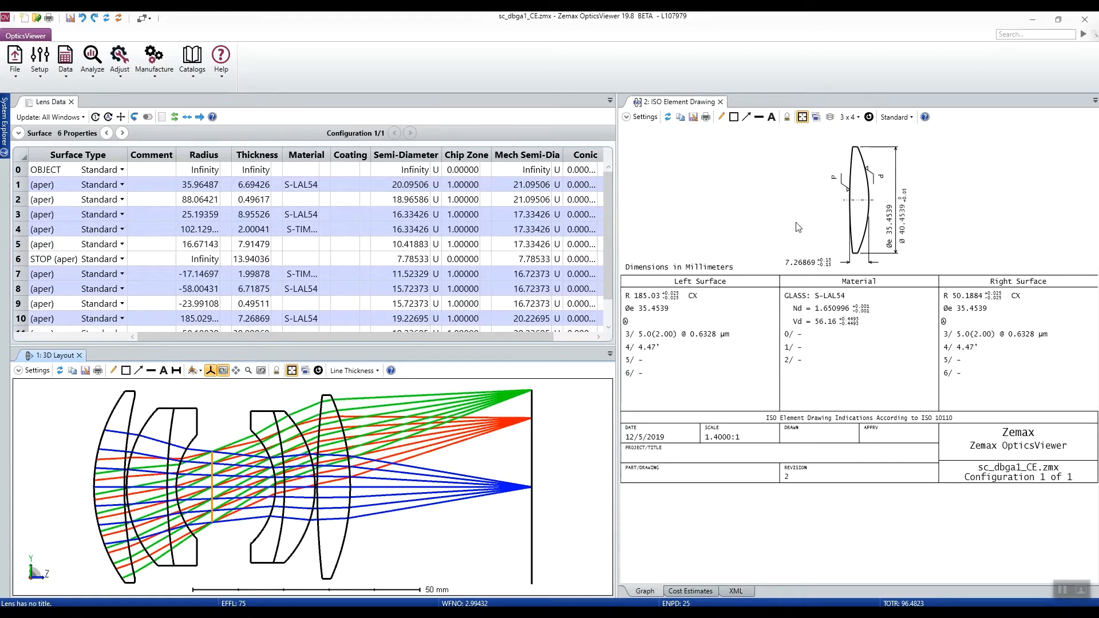
{"action": "mouse_move", "coordinate": [813, 363]}
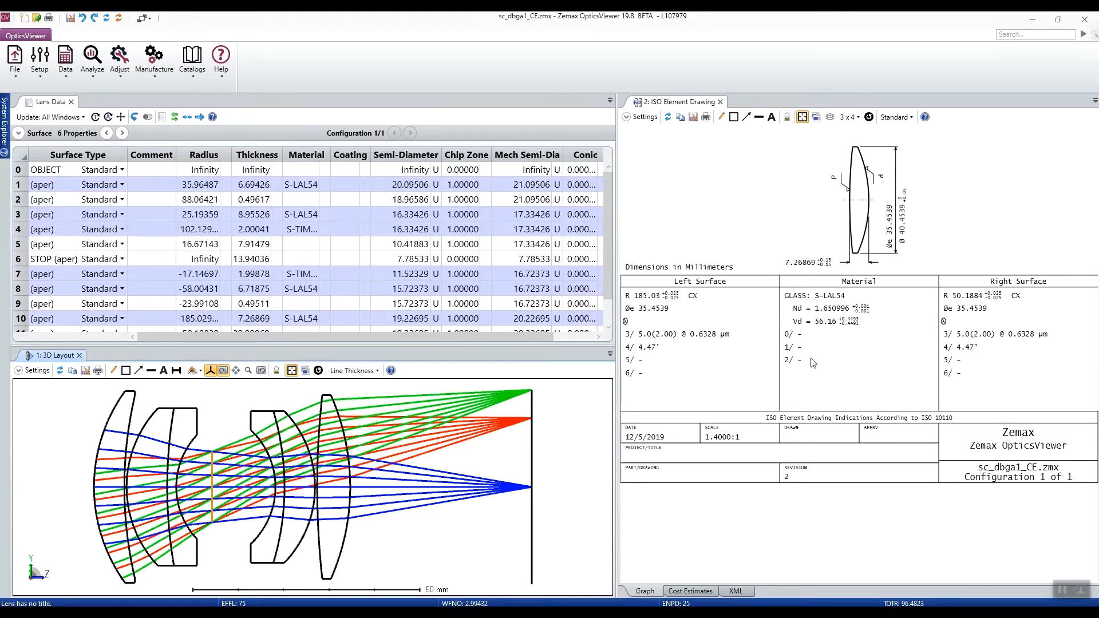
{"action": "mouse_move", "coordinate": [788, 362]}
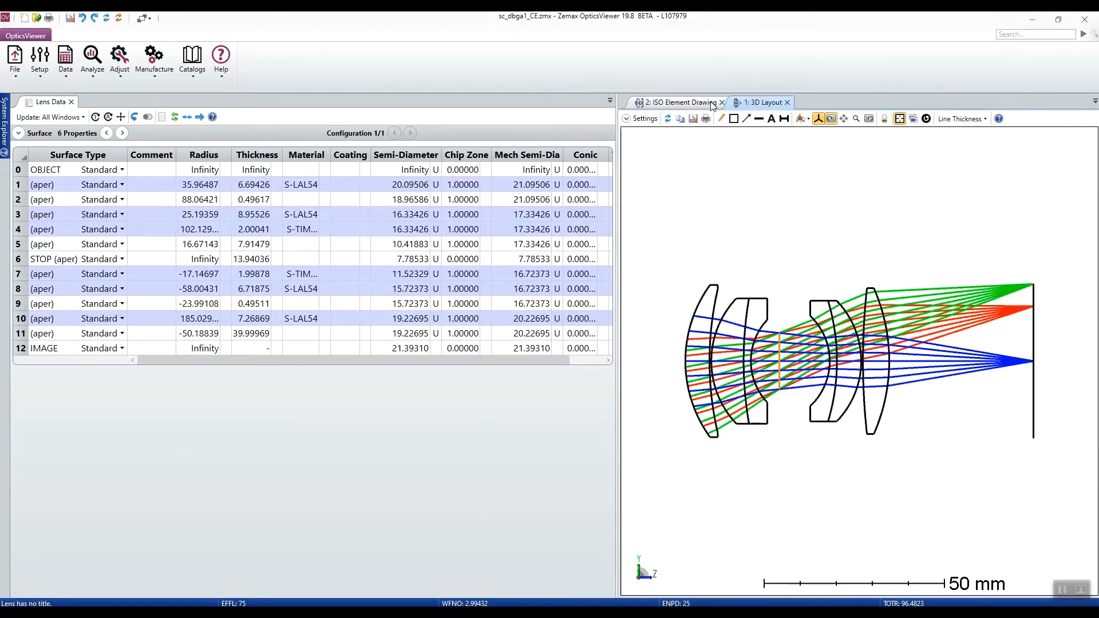
Dismiss the ISO drawing and render the lens as a Shaded Model with ray bundles
{"action": "left_click", "coordinate": [721, 102]}
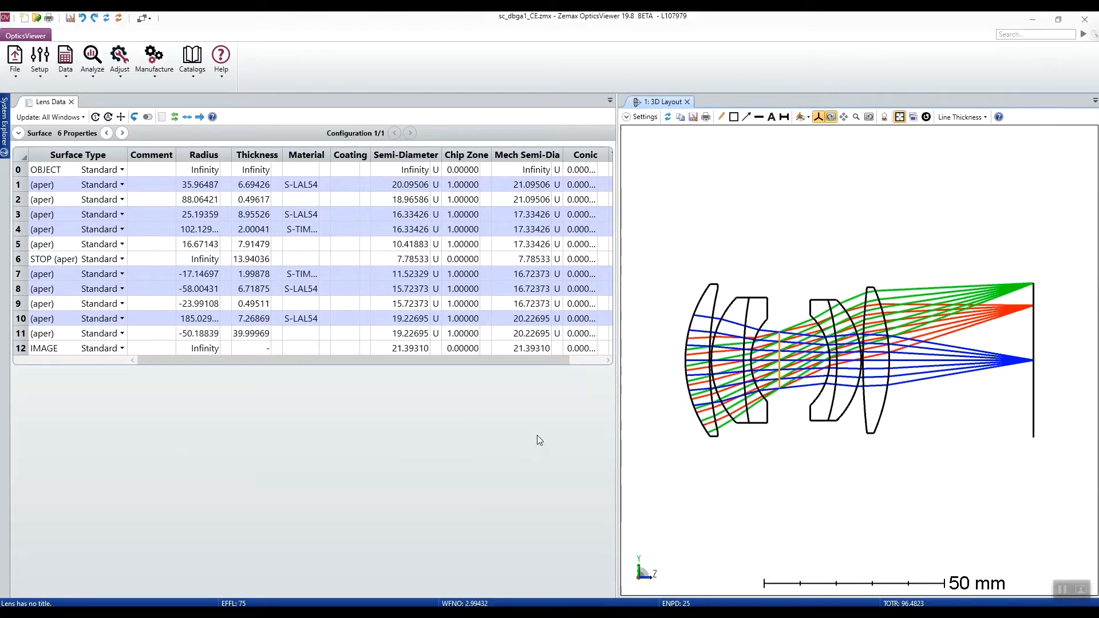
{"action": "mouse_move", "coordinate": [463, 467]}
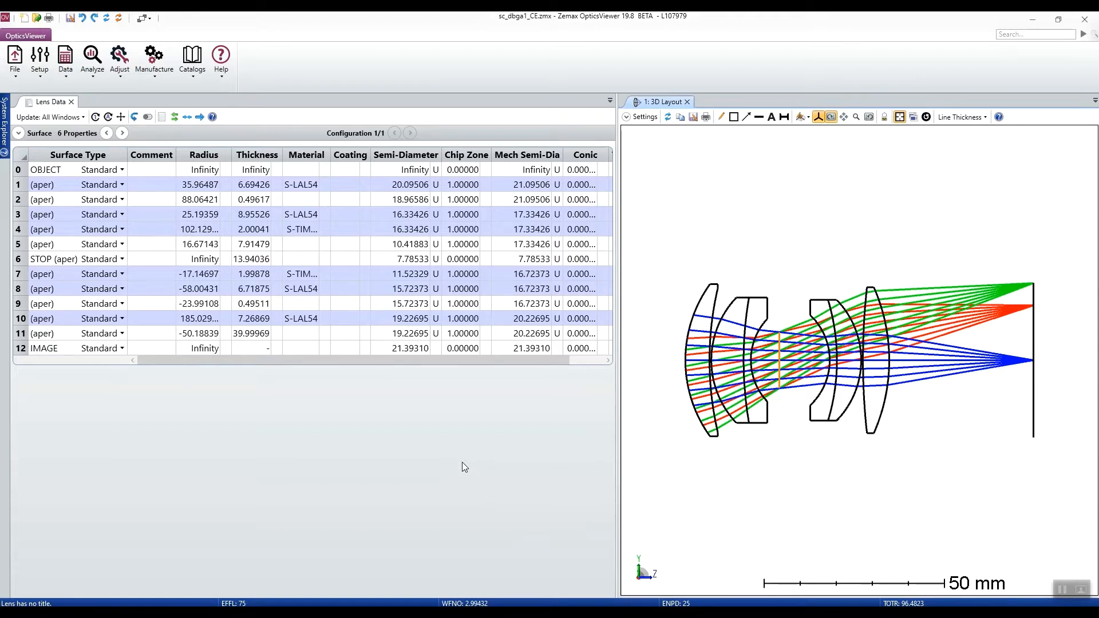
{"action": "mouse_move", "coordinate": [292, 370]}
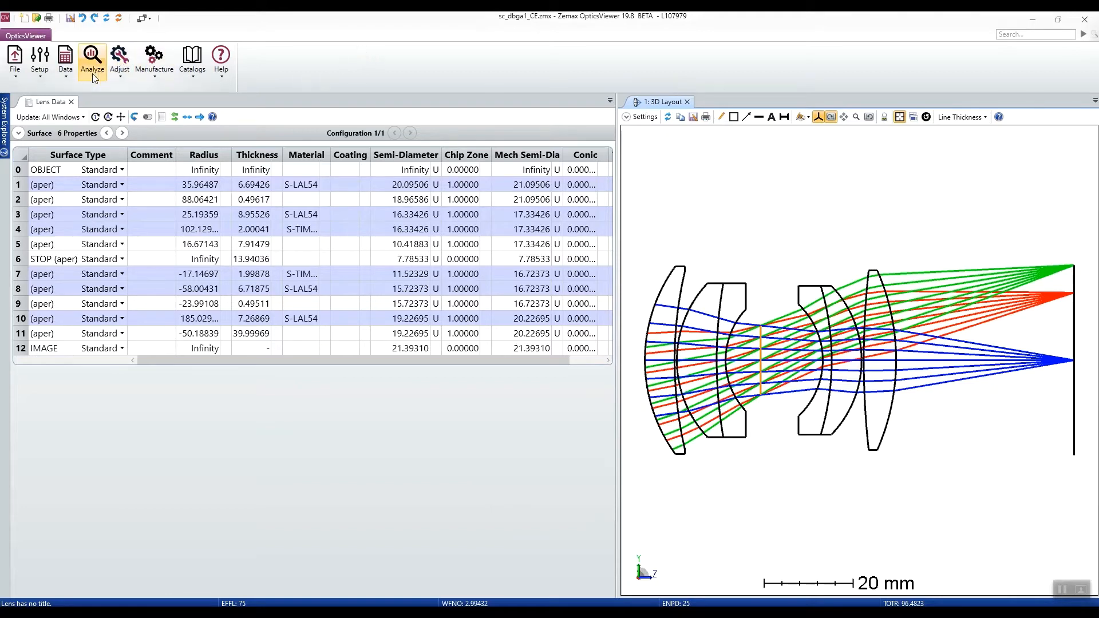
{"action": "left_click", "coordinate": [91, 60]}
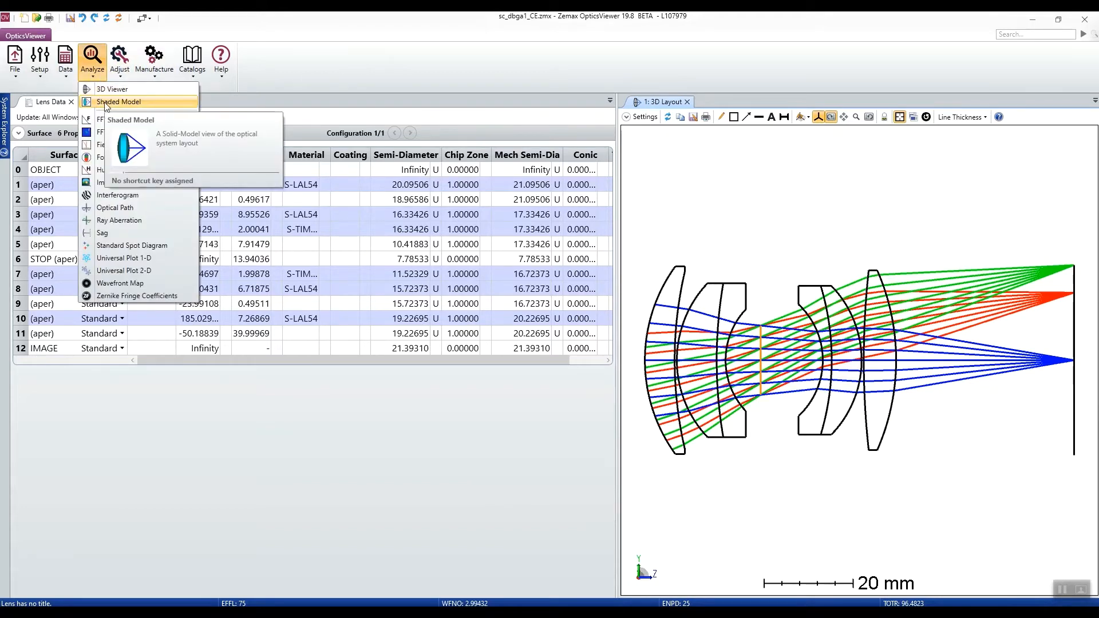
{"action": "left_click", "coordinate": [118, 102]}
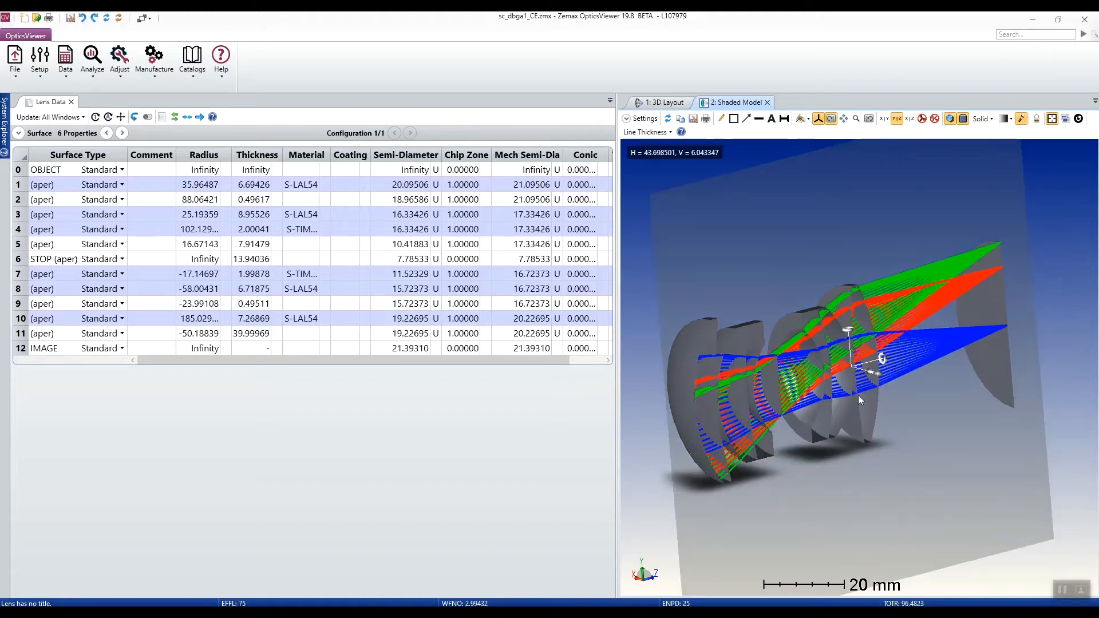
{"action": "mouse_move", "coordinate": [764, 382]}
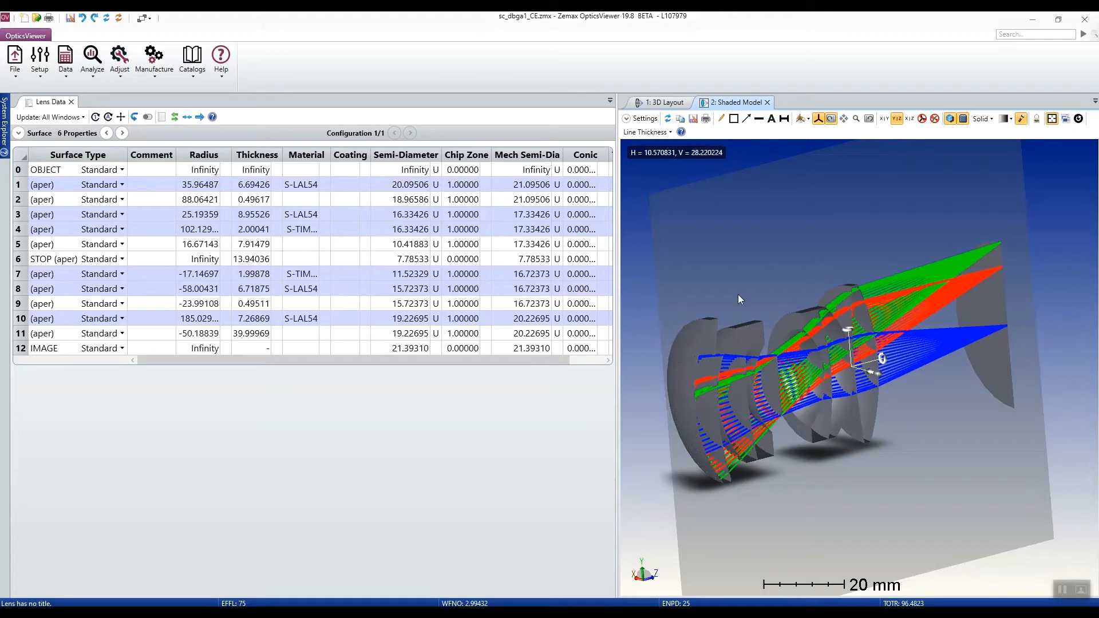
{"action": "mouse_move", "coordinate": [764, 116]}
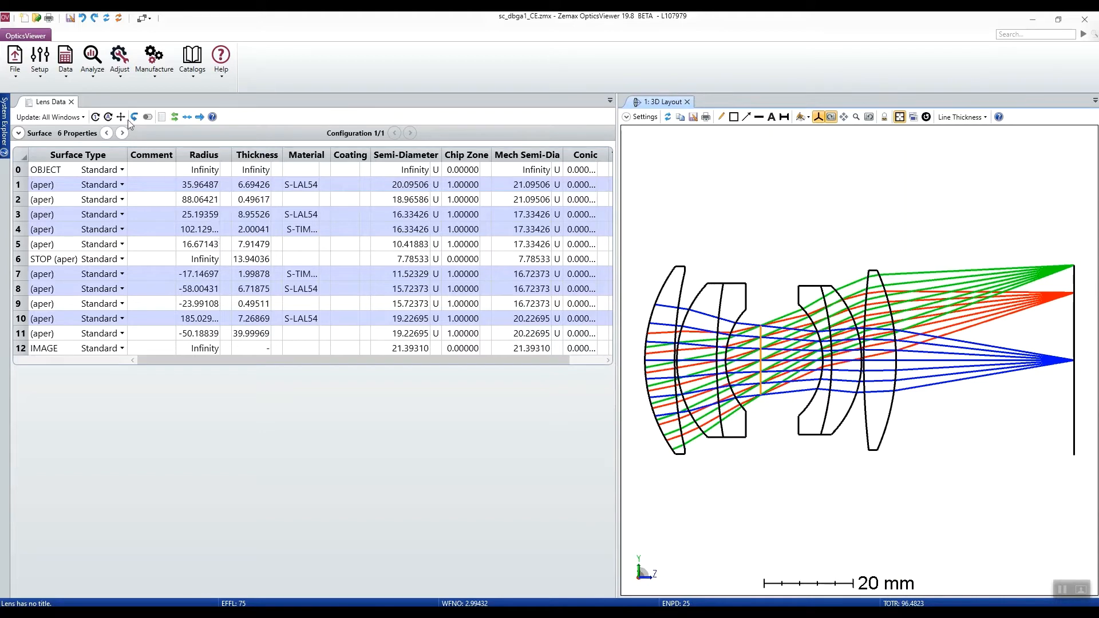
Run the Huygens MTF polychromatic diffraction analysis beside the 3D layout
{"action": "left_click", "coordinate": [92, 58]}
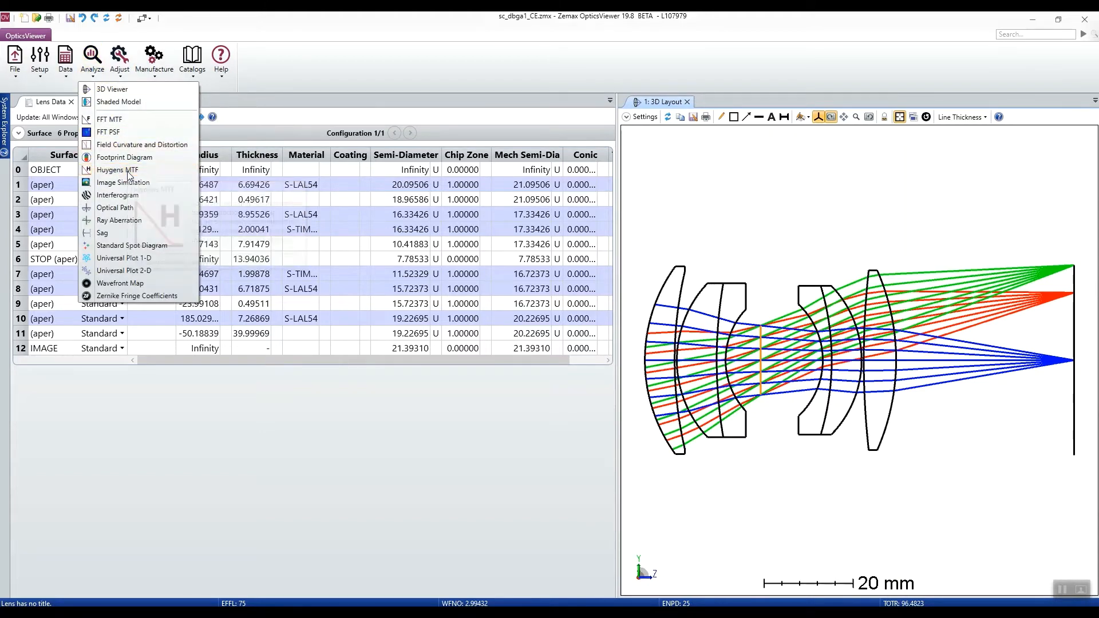
{"action": "left_click", "coordinate": [117, 170]}
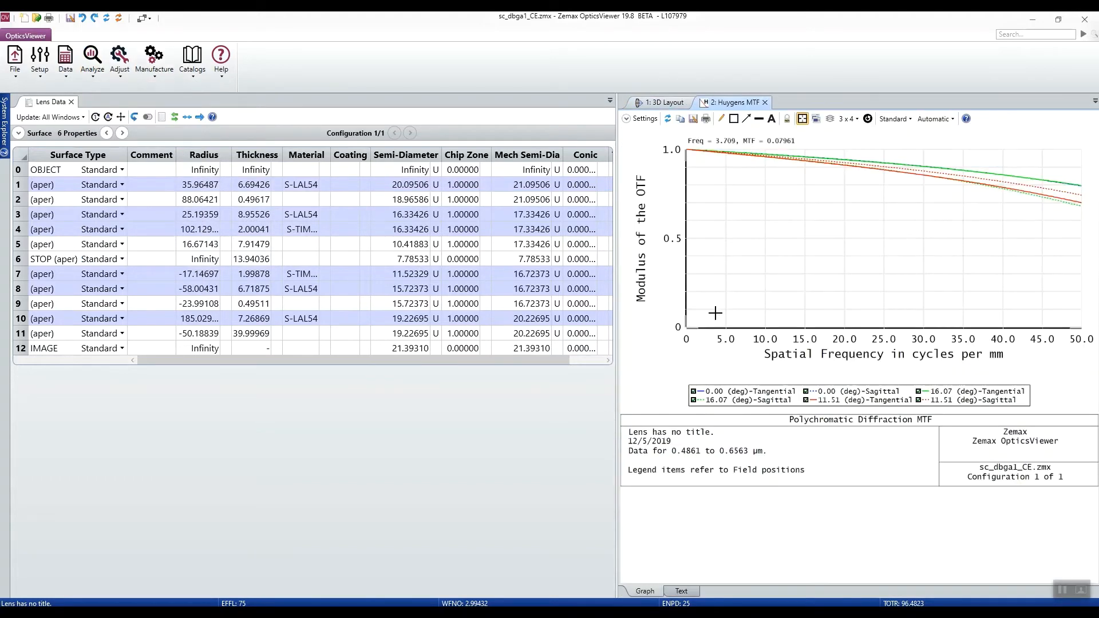
{"action": "mouse_move", "coordinate": [92, 59]}
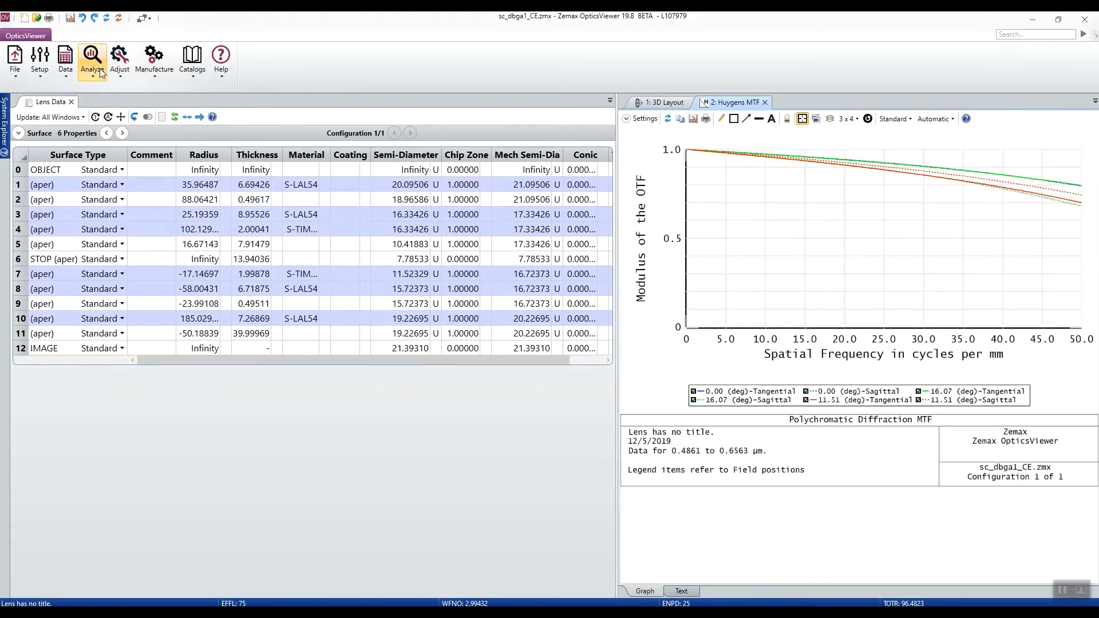
{"action": "left_click", "coordinate": [91, 60]}
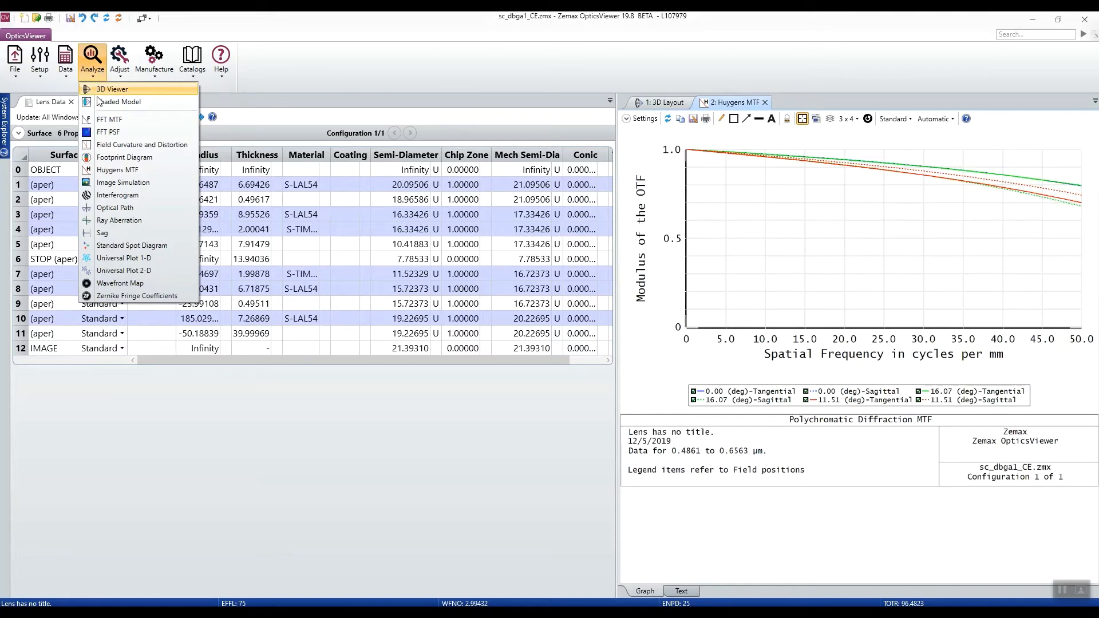
{"action": "mouse_move", "coordinate": [132, 245]}
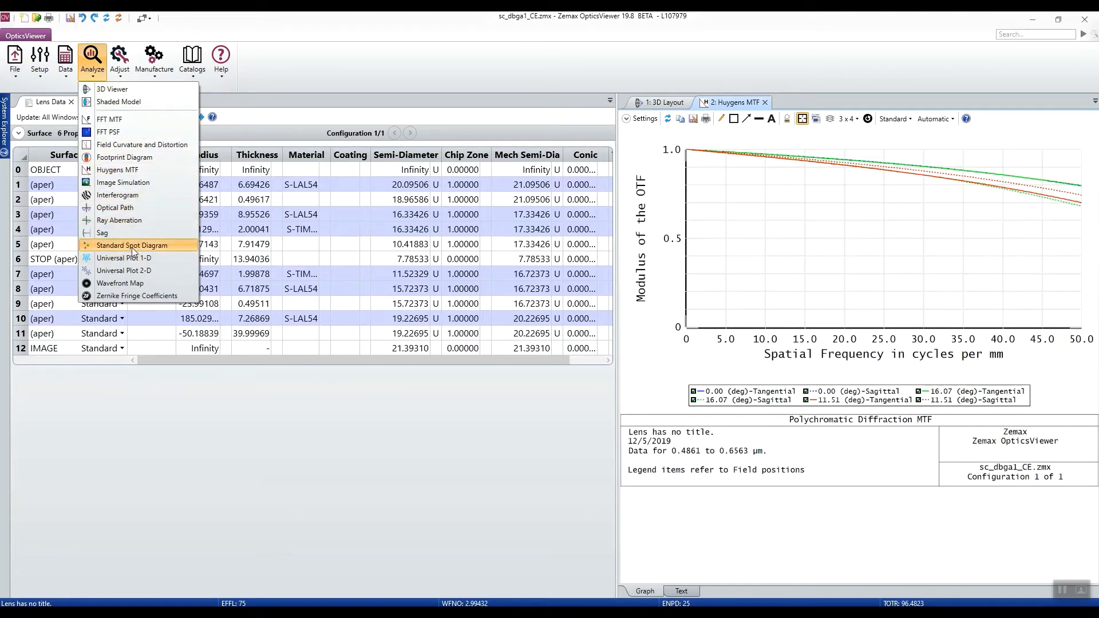
{"action": "left_click", "coordinate": [132, 245]}
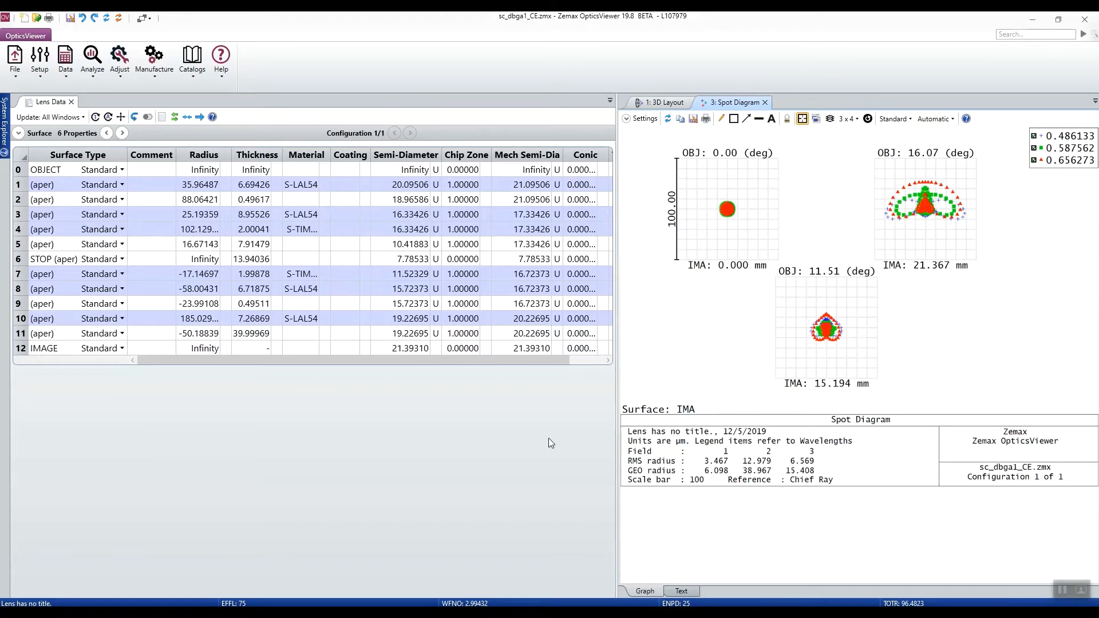
{"action": "mouse_move", "coordinate": [495, 448]}
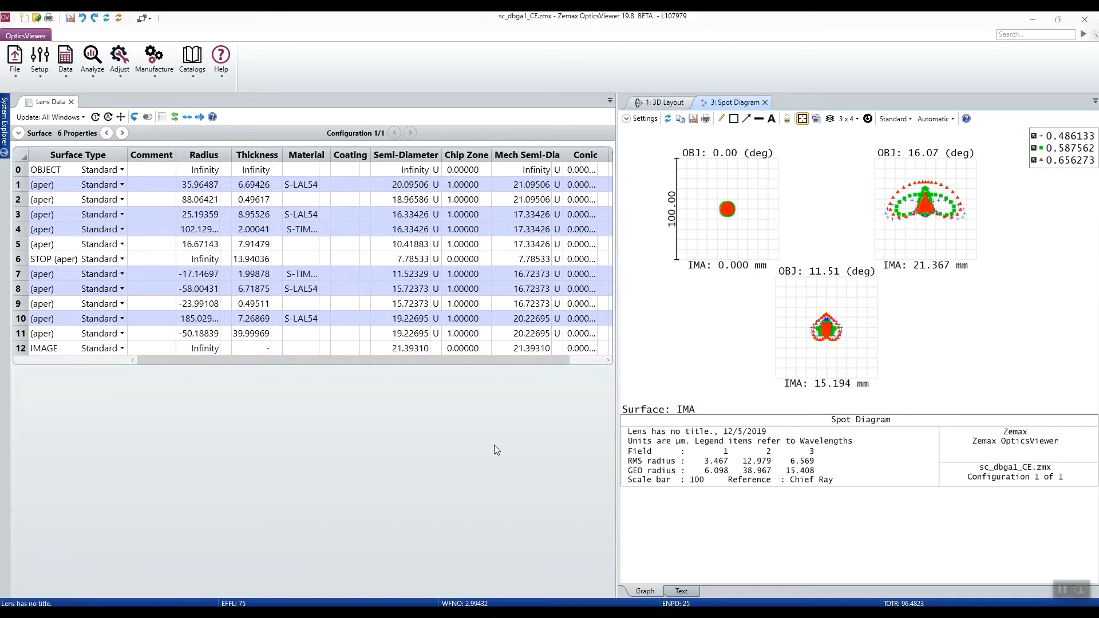
{"action": "mouse_move", "coordinate": [514, 456]}
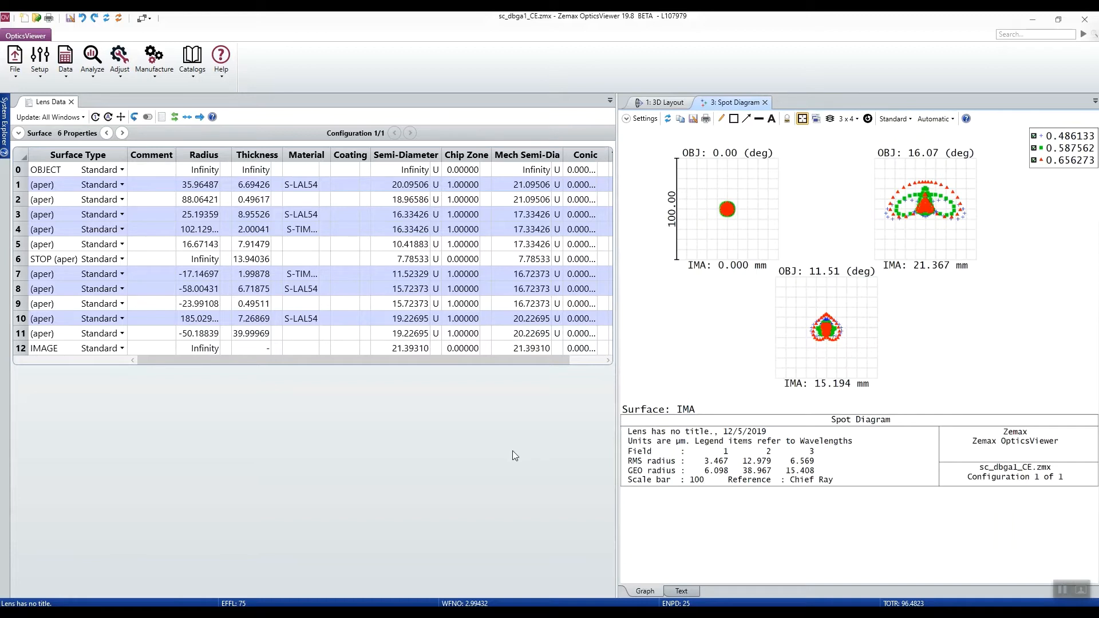
{"action": "mouse_move", "coordinate": [509, 456]}
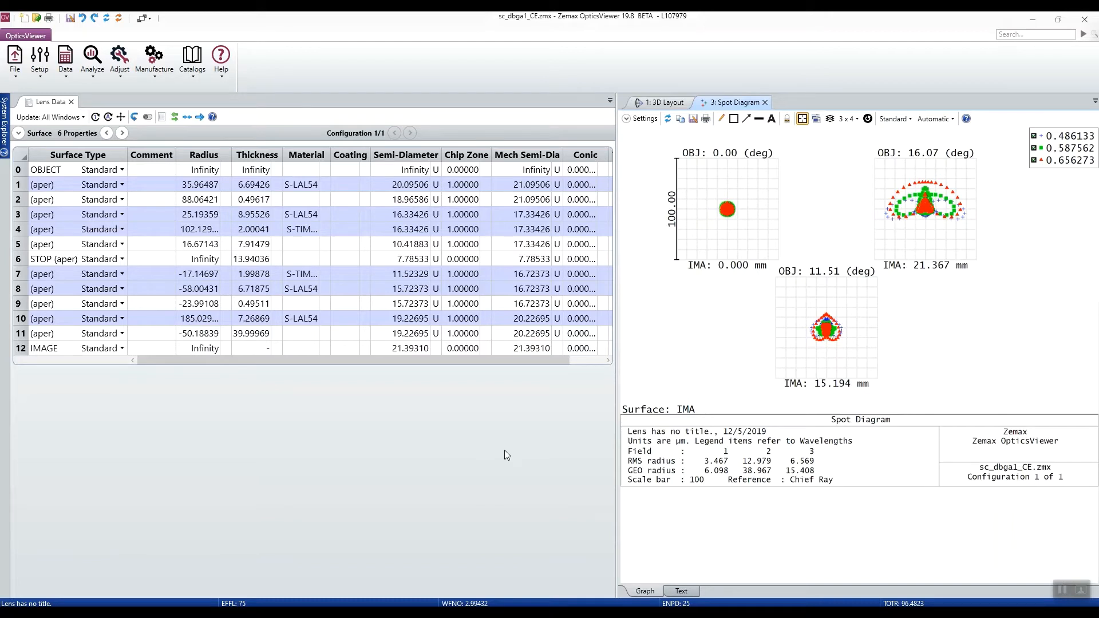
{"action": "mouse_move", "coordinate": [377, 446]}
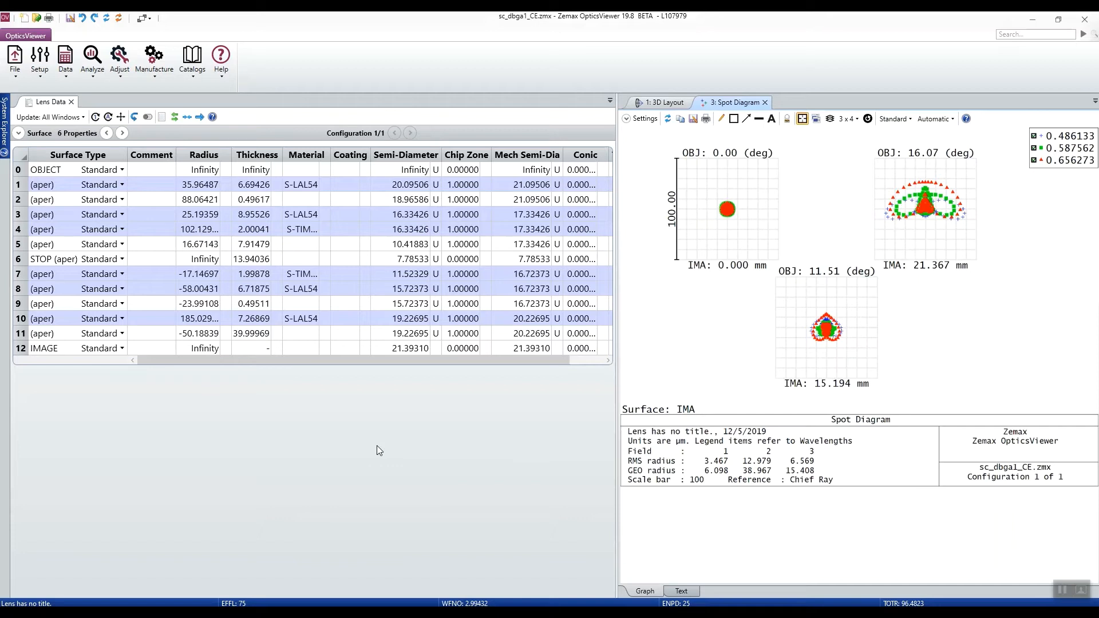
{"action": "mouse_move", "coordinate": [410, 467]}
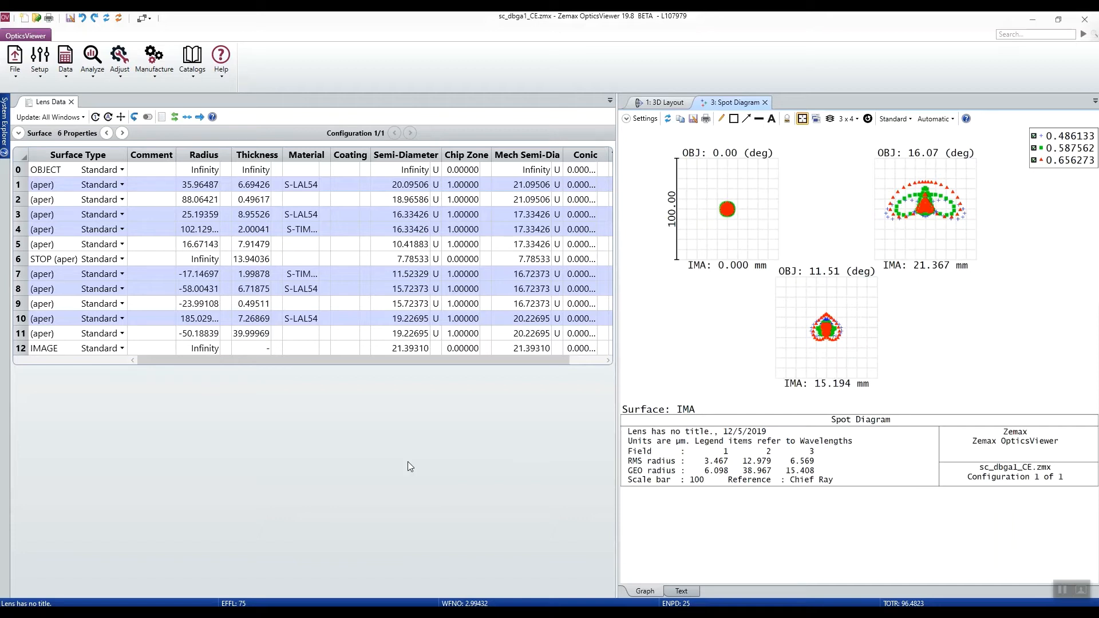
{"action": "mouse_move", "coordinate": [236, 369]}
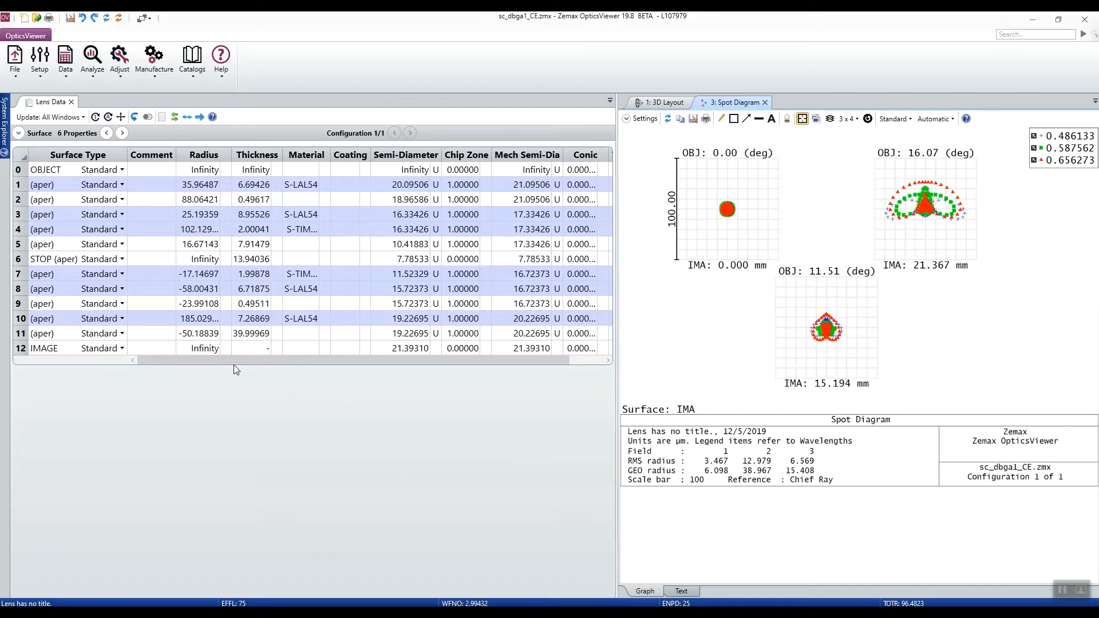
{"action": "mouse_move", "coordinate": [182, 326]}
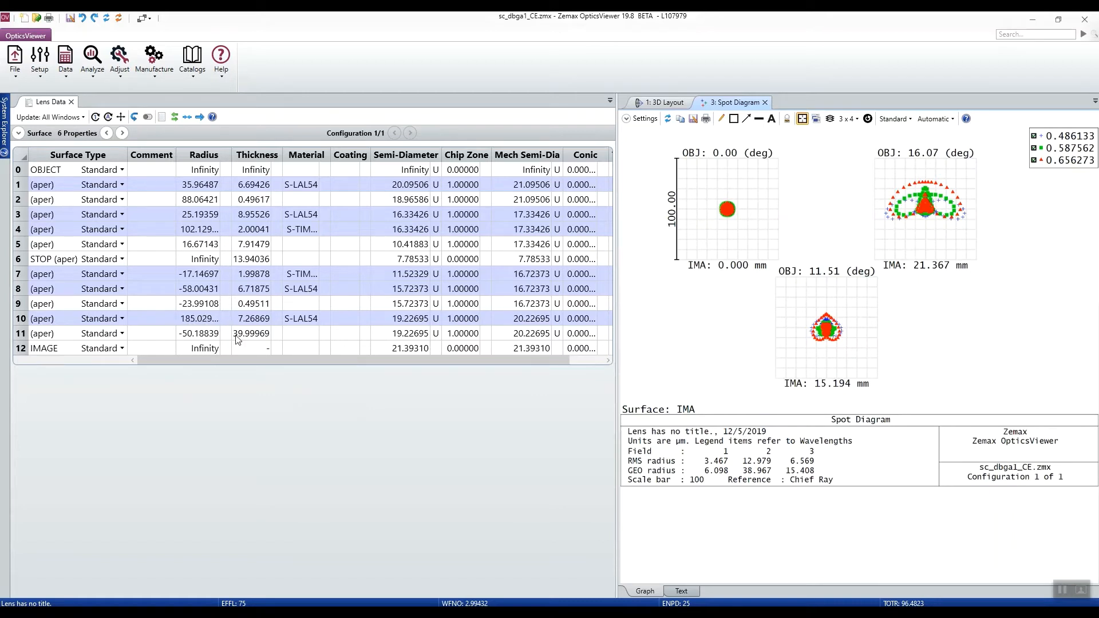
{"action": "mouse_move", "coordinate": [320, 340]}
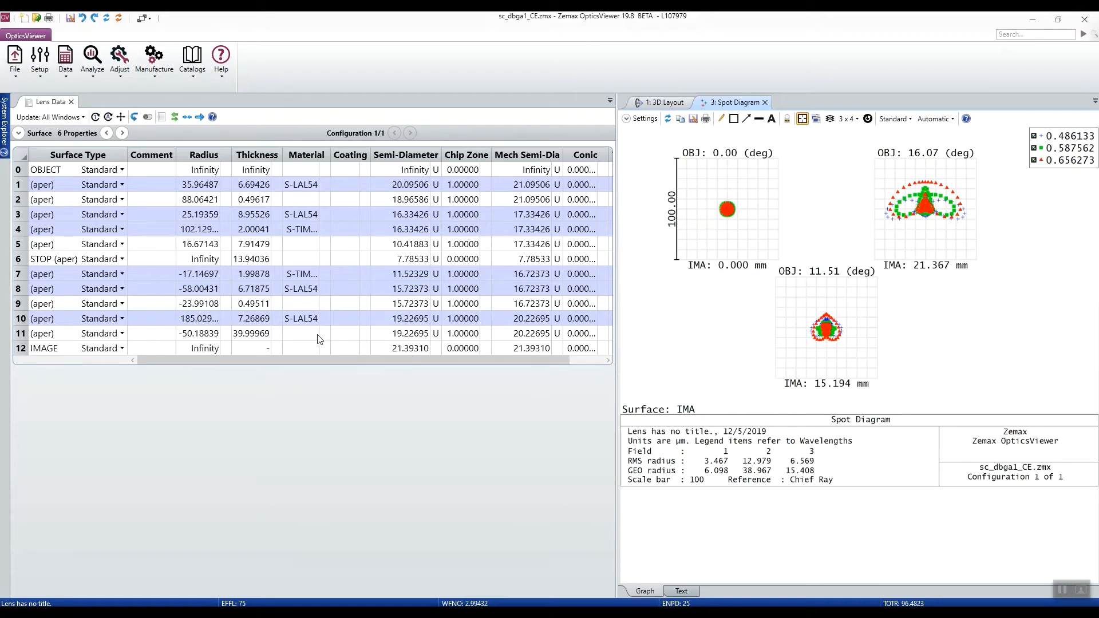
{"action": "mouse_move", "coordinate": [697, 320]}
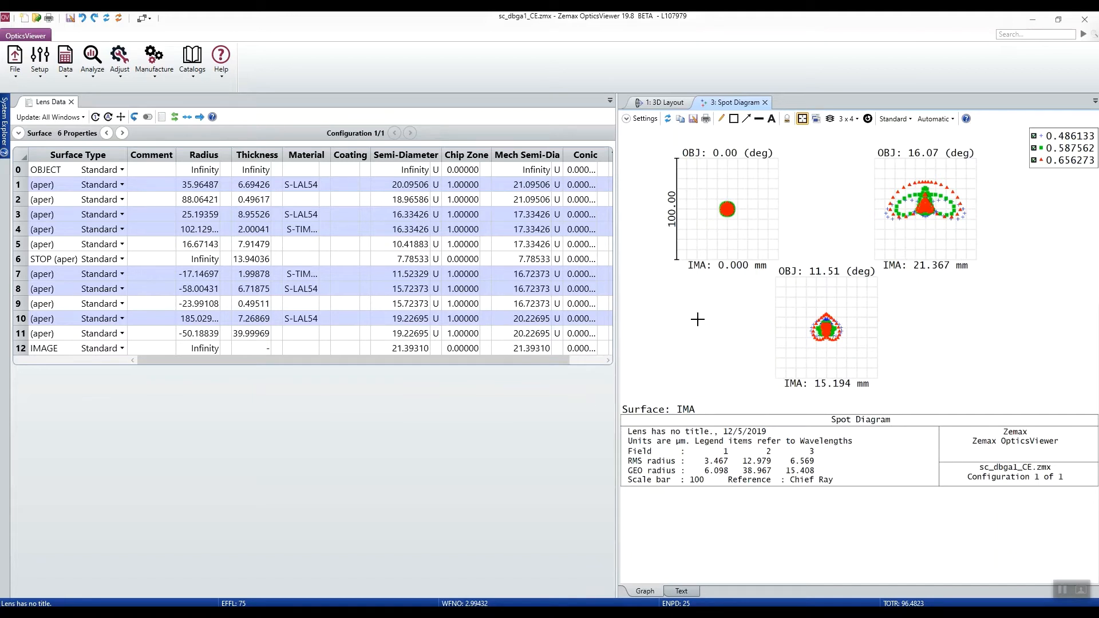
{"action": "mouse_move", "coordinate": [198, 336]}
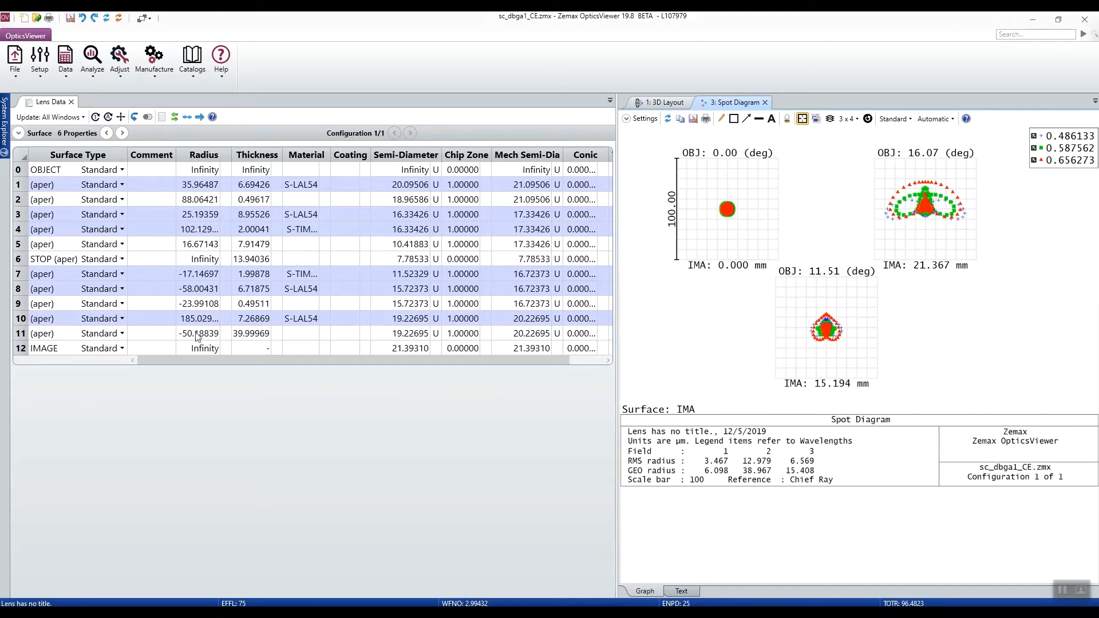
{"action": "left_click", "coordinate": [199, 333]}
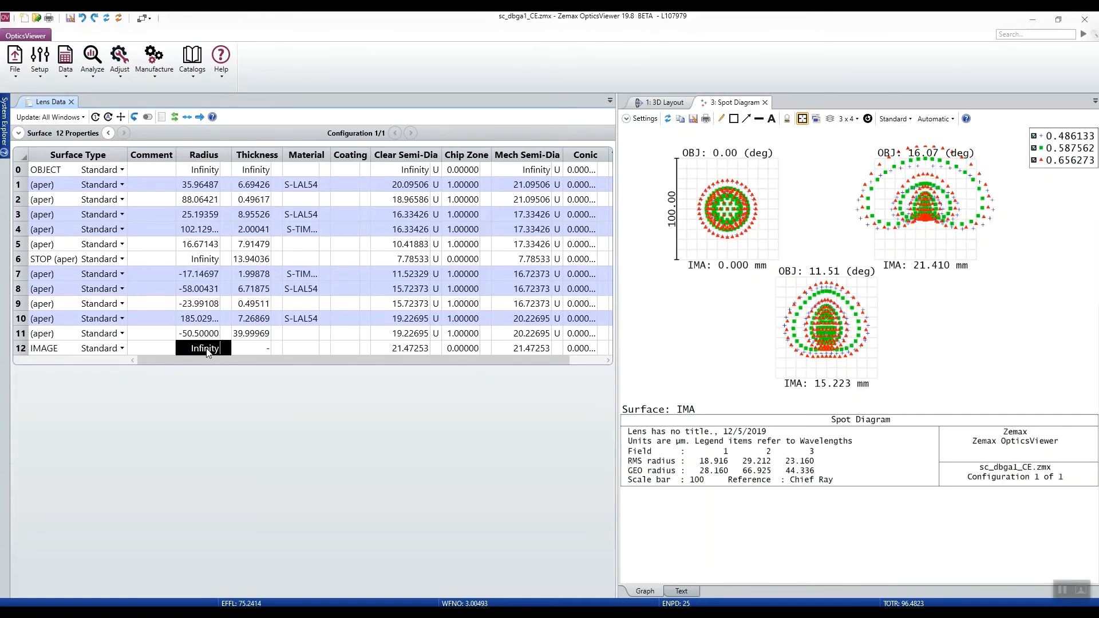
{"action": "type", "text": "-50.18839"}
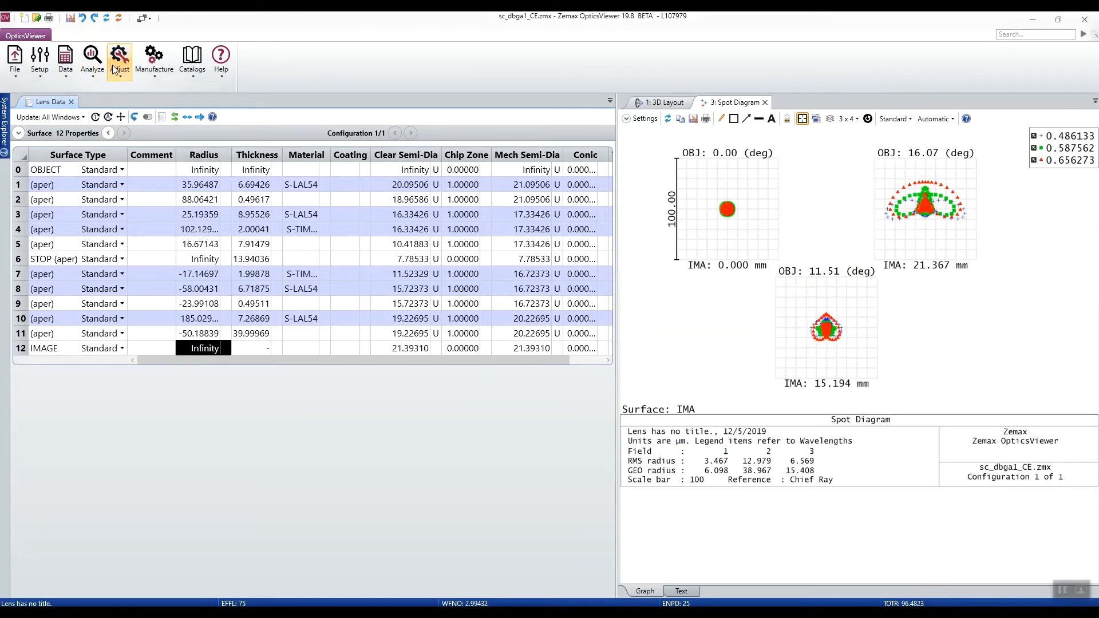
Bring up the Slider tool from the Adjust tools for varying a surface radius
{"action": "left_click", "coordinate": [118, 61]}
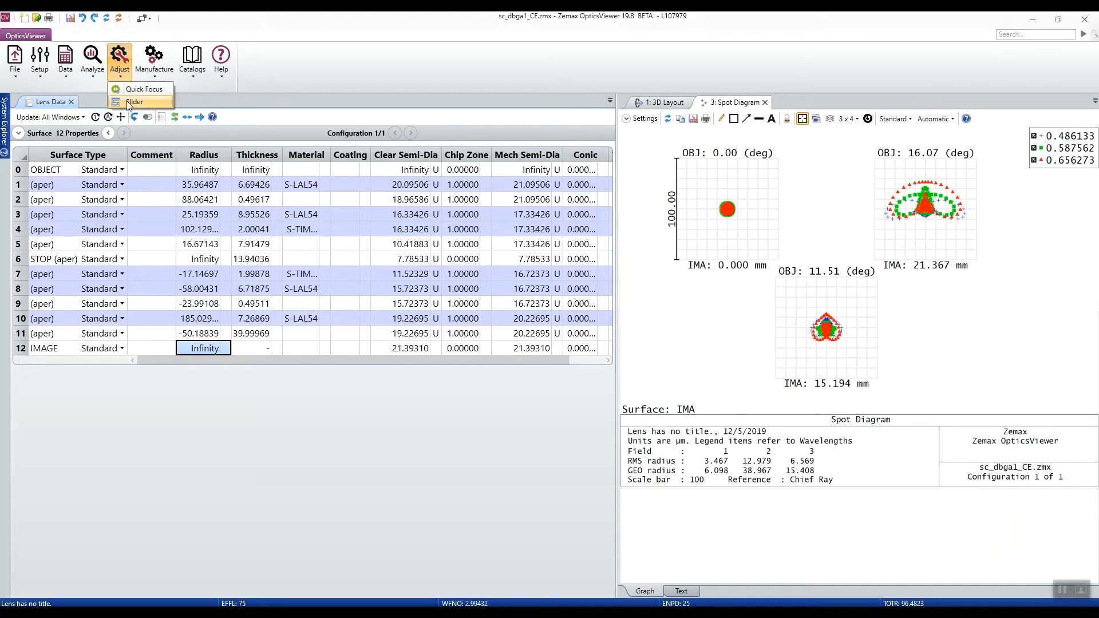
{"action": "left_click", "coordinate": [134, 102]}
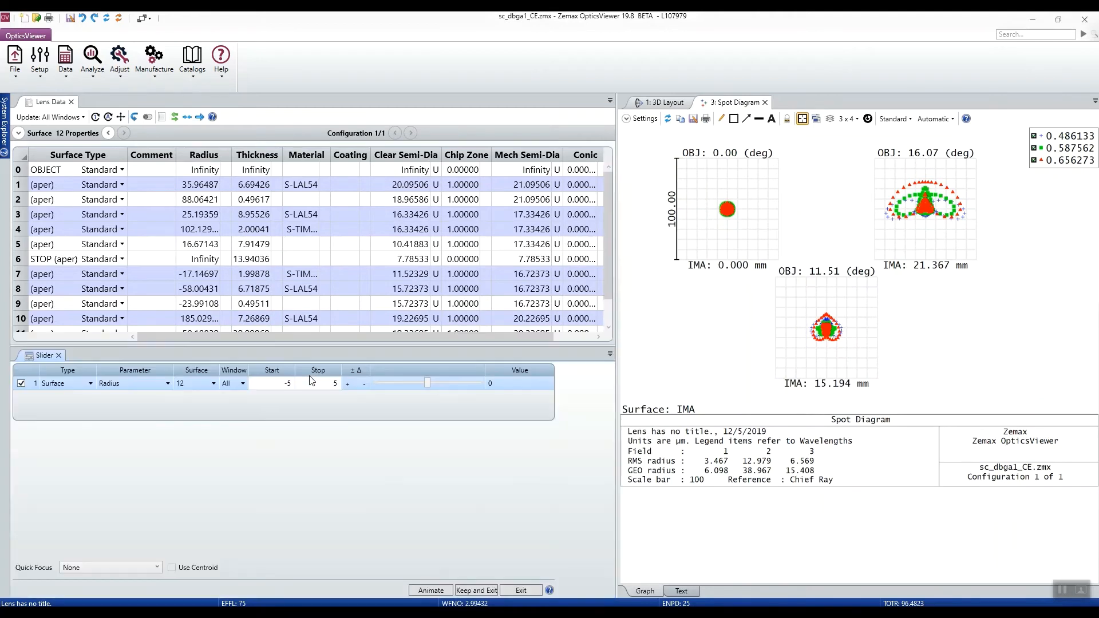
{"action": "mouse_move", "coordinate": [416, 500]}
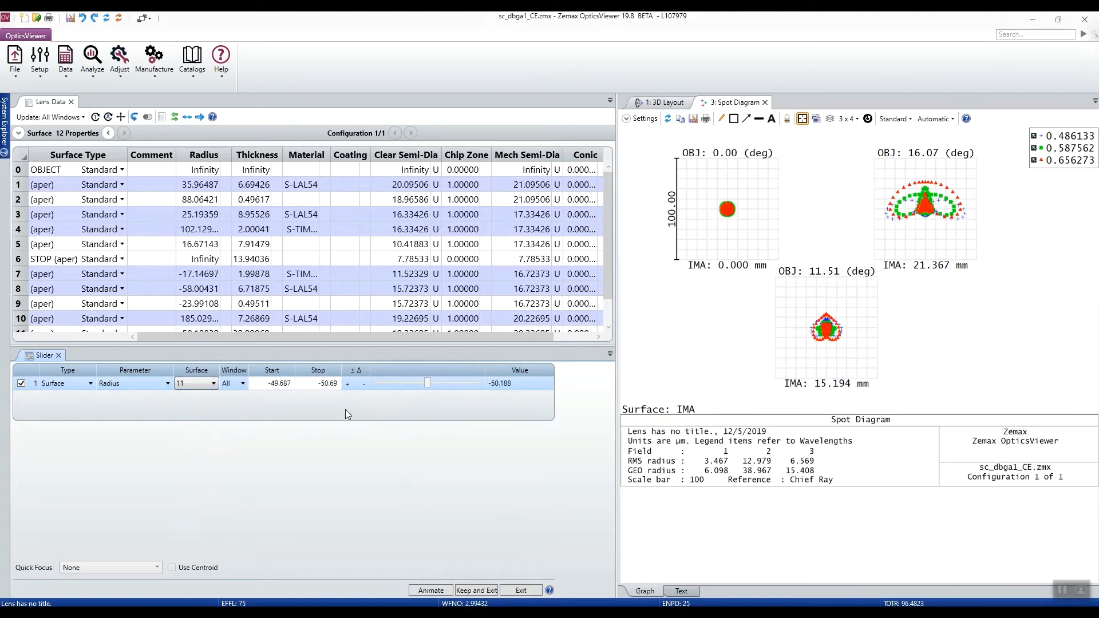
{"action": "mouse_move", "coordinate": [327, 380]}
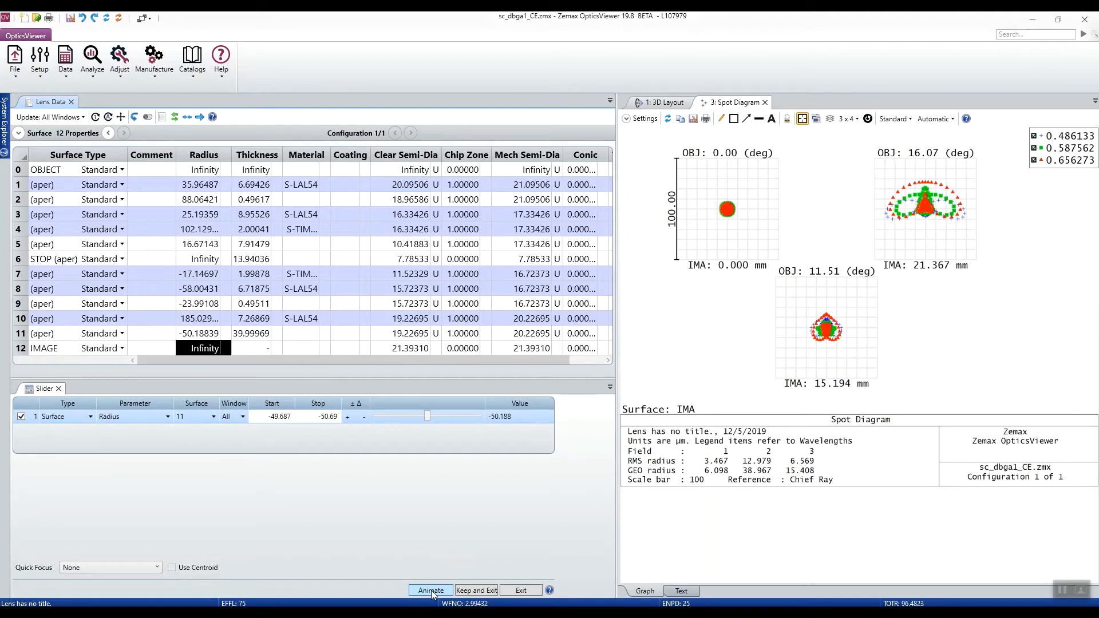
Sweep surface 11's radius from -49.687 to -50.69, stopping near -50.26869 with enlarged spots
{"action": "left_click", "coordinate": [430, 589]}
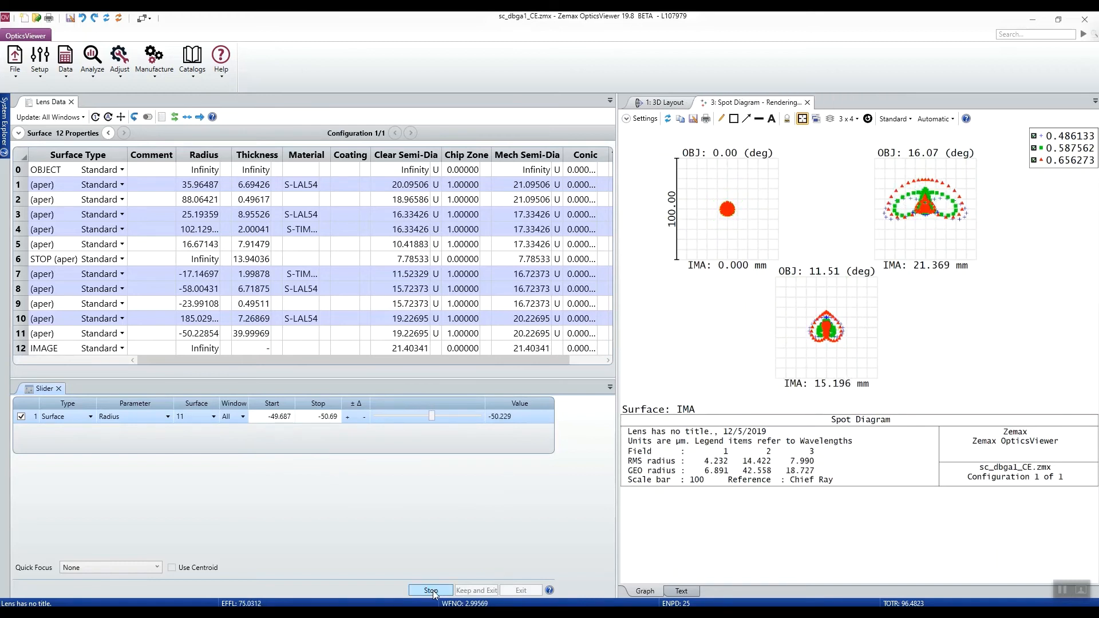
{"action": "left_click", "coordinate": [431, 591]}
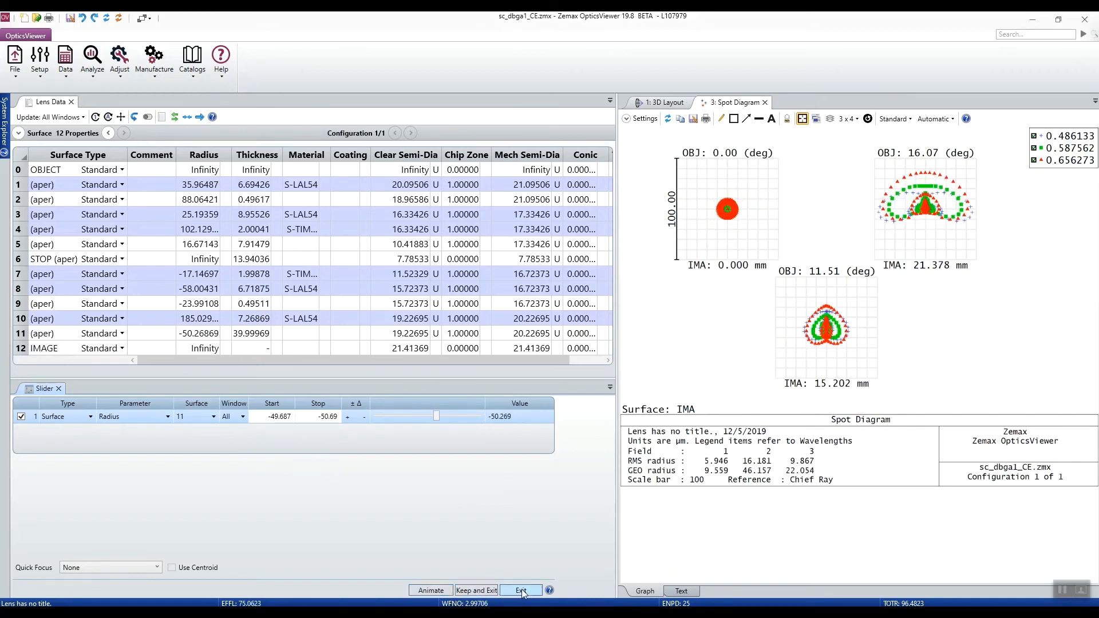
Exit the slider restoring radius -50.18839, then go to the manufacturing tools
{"action": "left_click", "coordinate": [519, 590]}
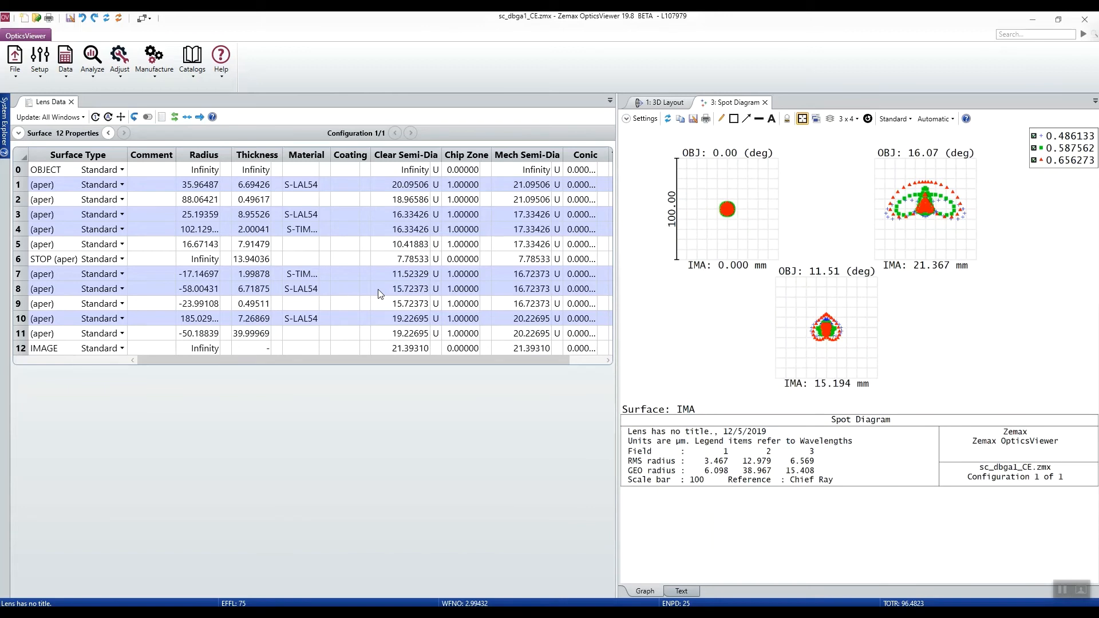
{"action": "left_click", "coordinate": [153, 59]}
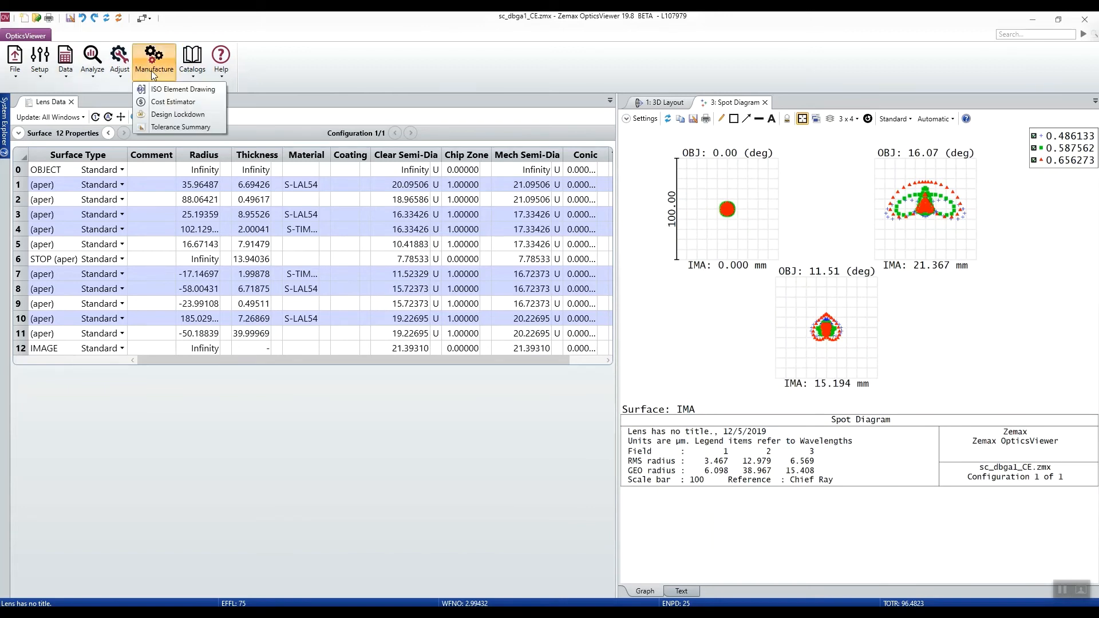
Create an ISO element drawing of the S-LAL54 singlet (surfaces 10–11)
{"action": "left_click", "coordinate": [182, 89]}
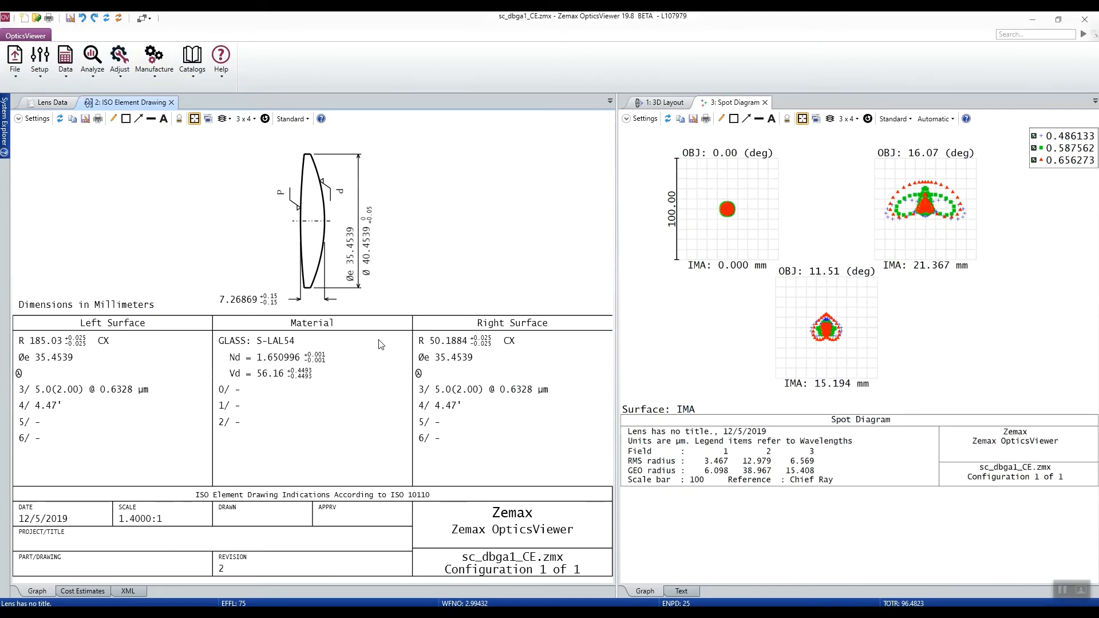
{"action": "mouse_move", "coordinate": [419, 399]}
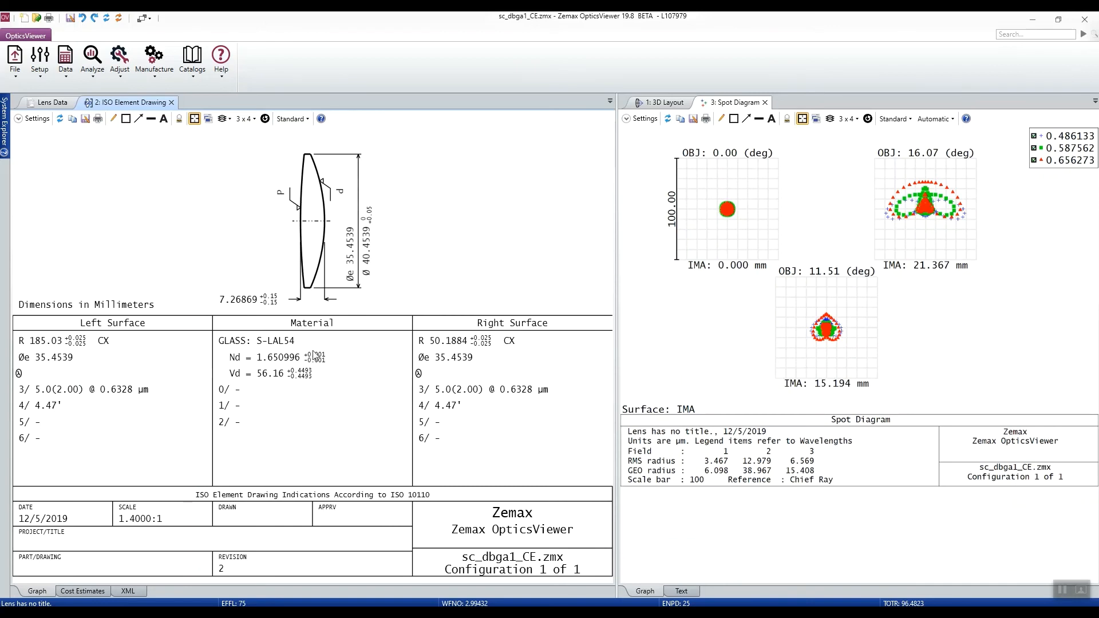
{"action": "mouse_move", "coordinate": [260, 440]}
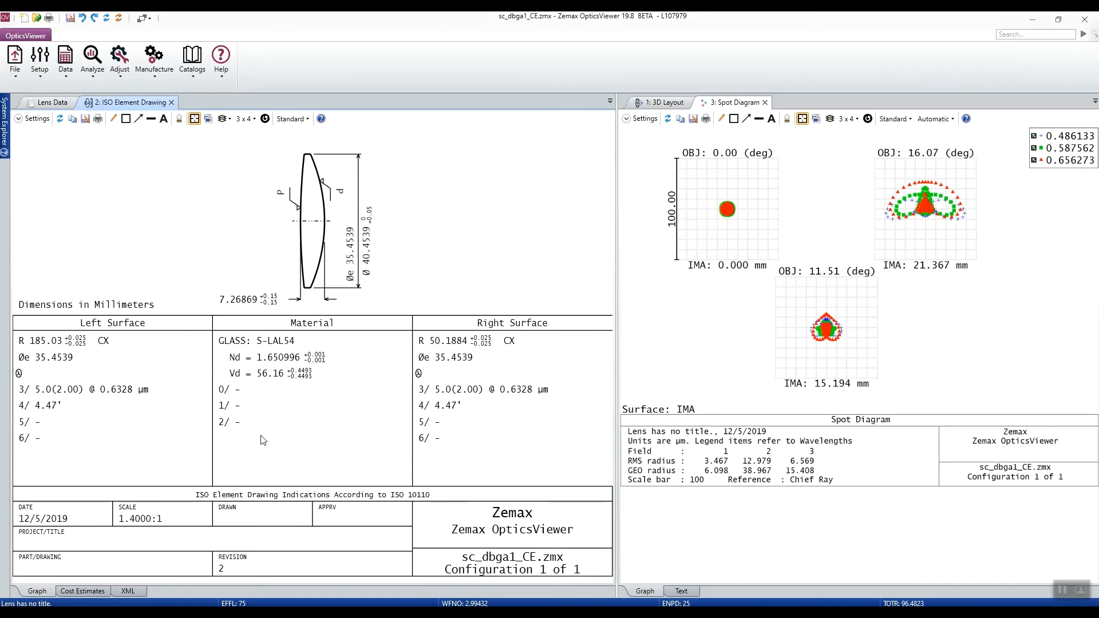
{"action": "mouse_move", "coordinate": [96, 183]}
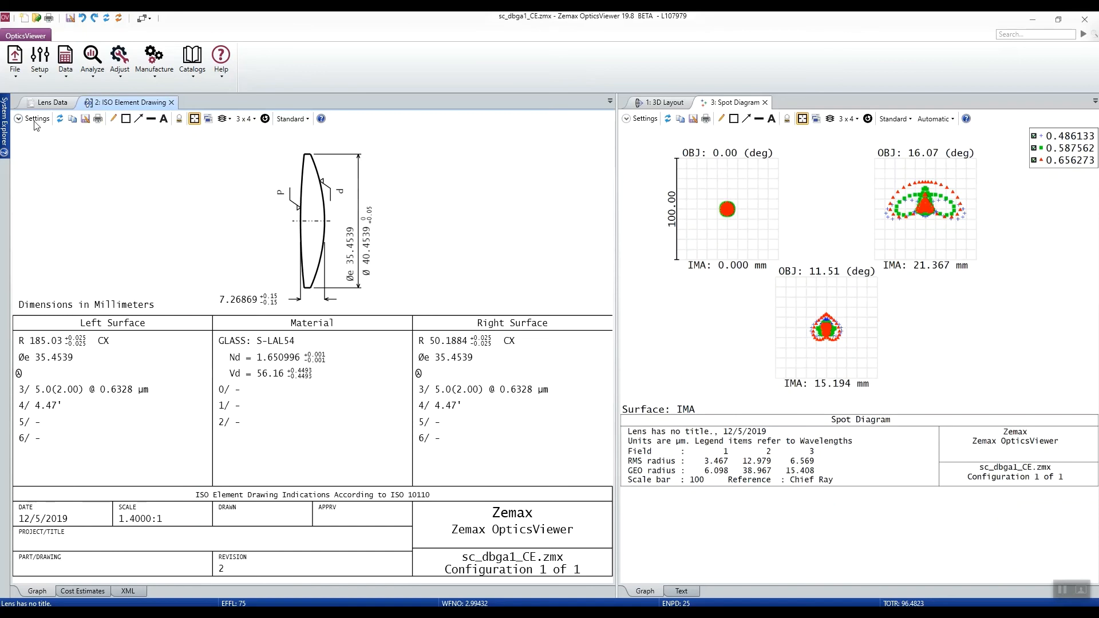
{"action": "left_click", "coordinate": [37, 118]}
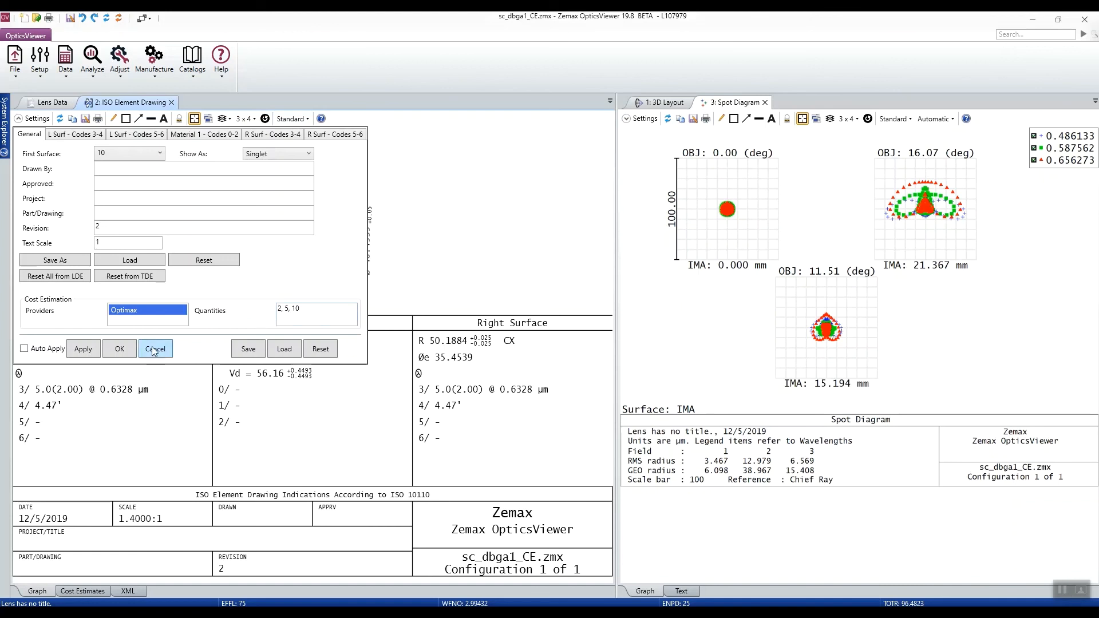
{"action": "left_click", "coordinate": [155, 348]}
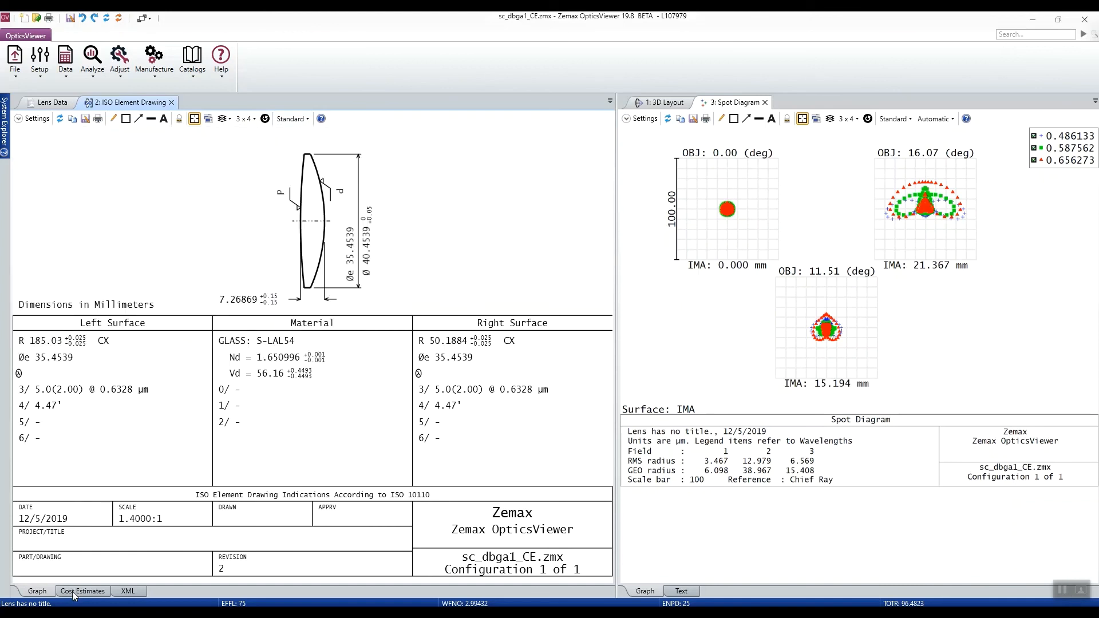
Show the Optimax unit costs: $520 for 2, $260 for 5, $170 for 10
{"action": "left_click", "coordinate": [82, 591]}
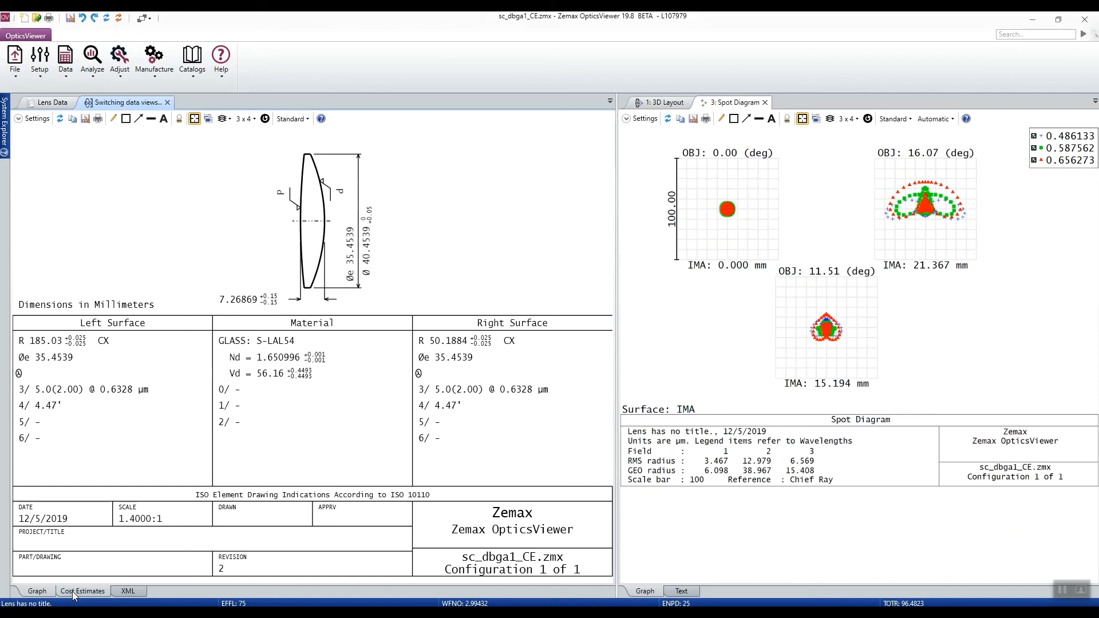
{"action": "left_click", "coordinate": [82, 591]}
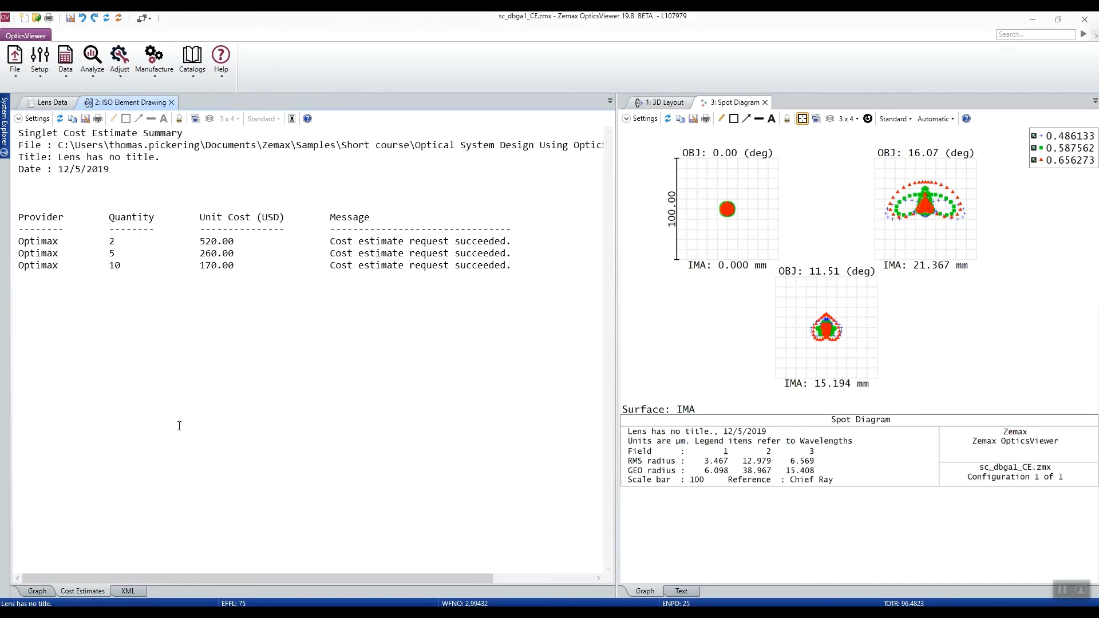
{"action": "mouse_move", "coordinate": [251, 275]}
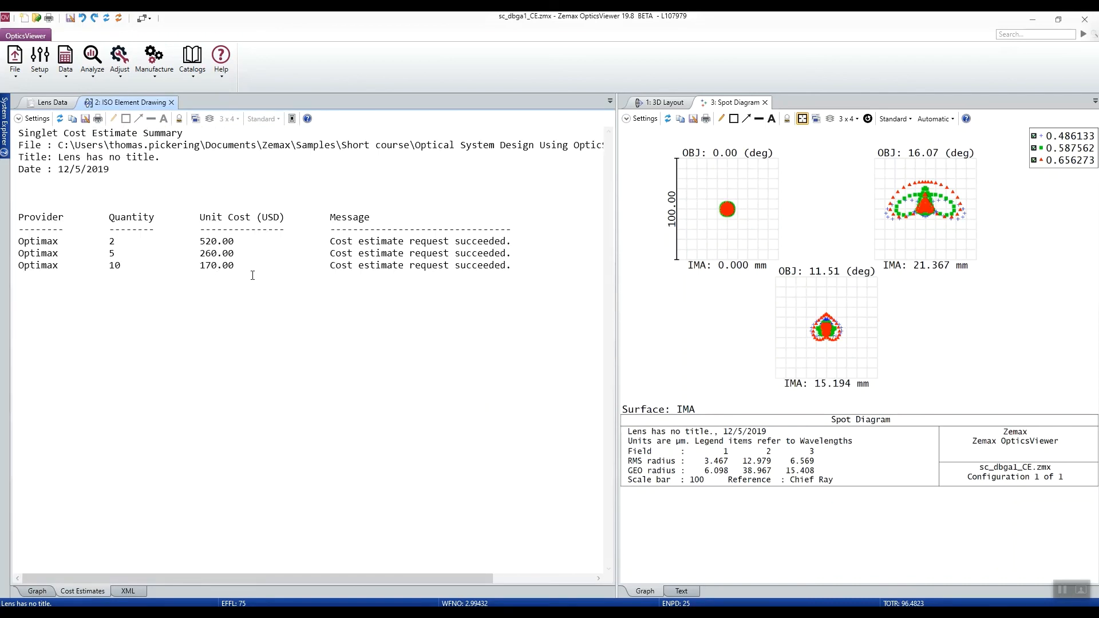